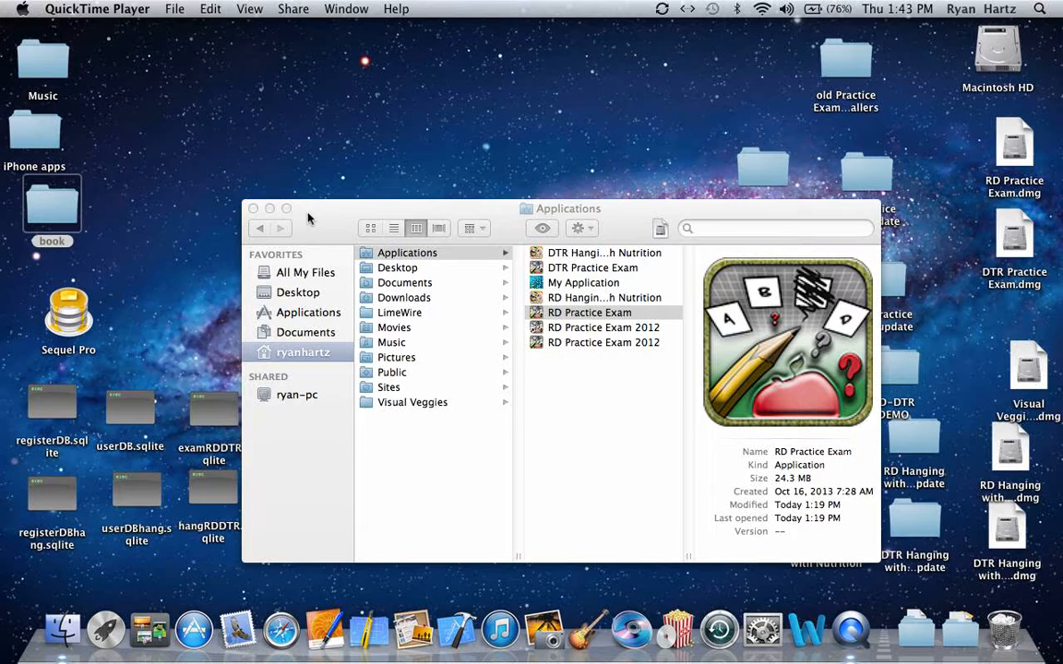
mouse_move(496, 233)
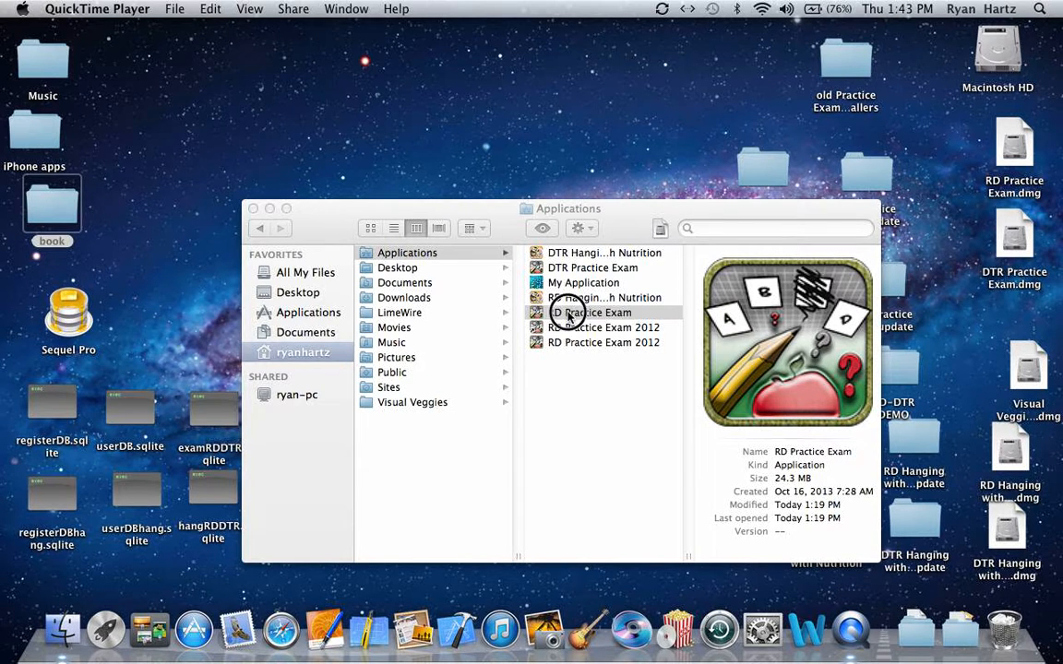
Launch RD Practice Exam from the Applications folder.
double_click(590, 312)
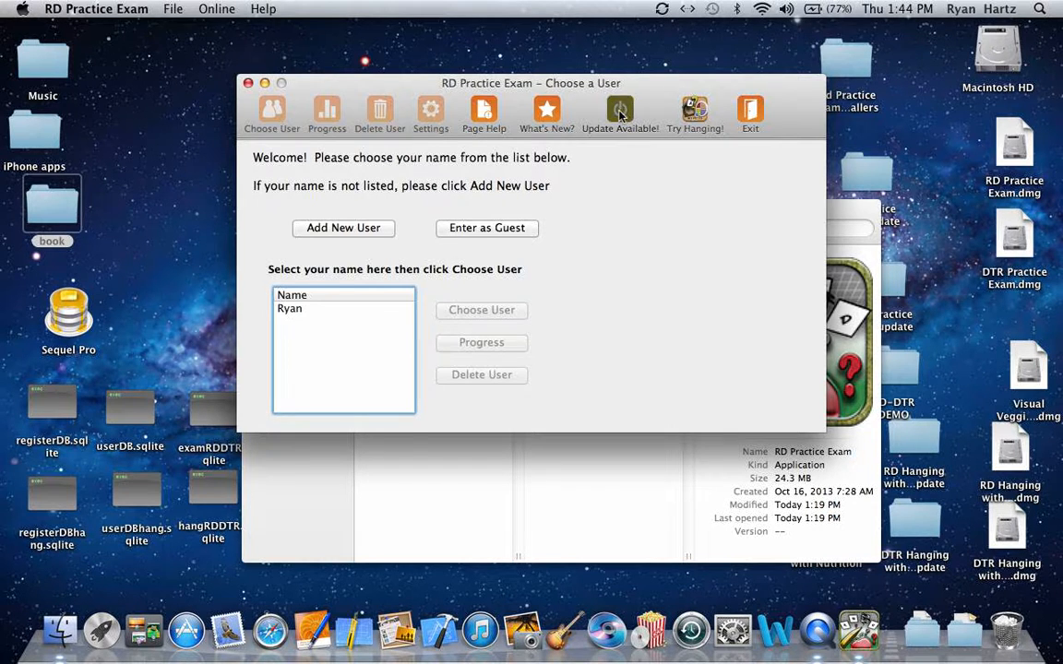
Open the Update Information dialog from the Update Available! toolbar button.
click(619, 110)
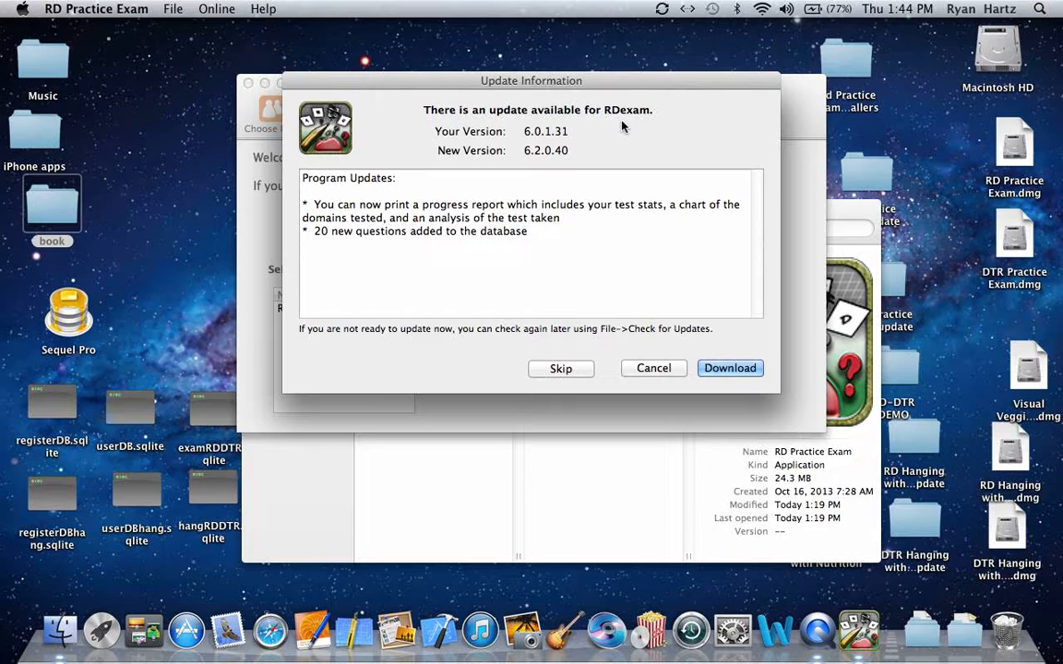
mouse_move(607, 140)
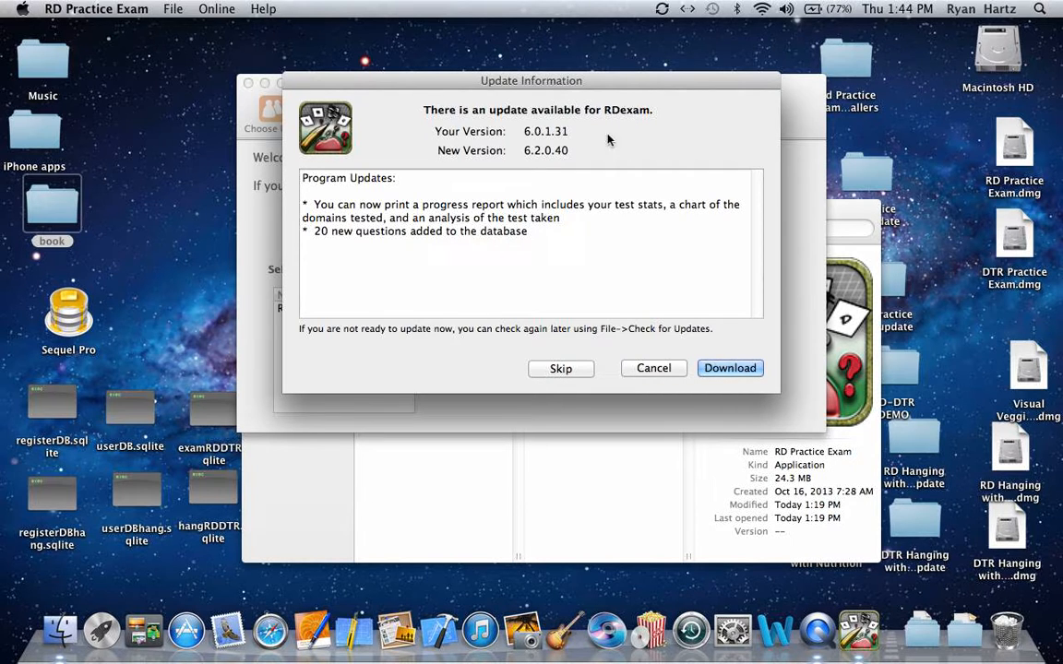
mouse_move(568, 136)
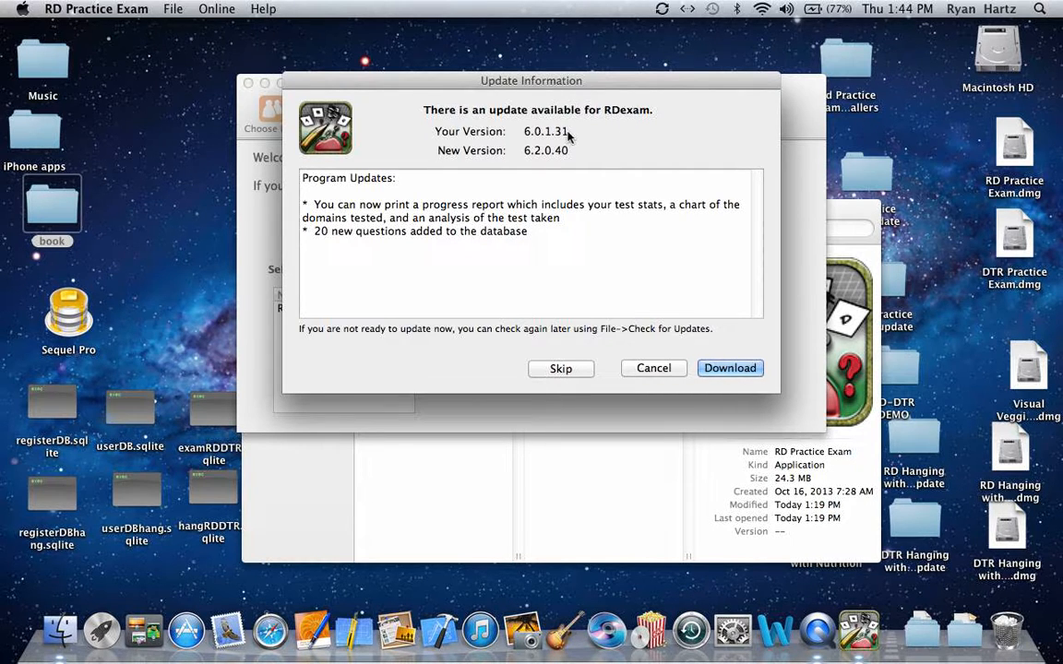
mouse_move(571, 155)
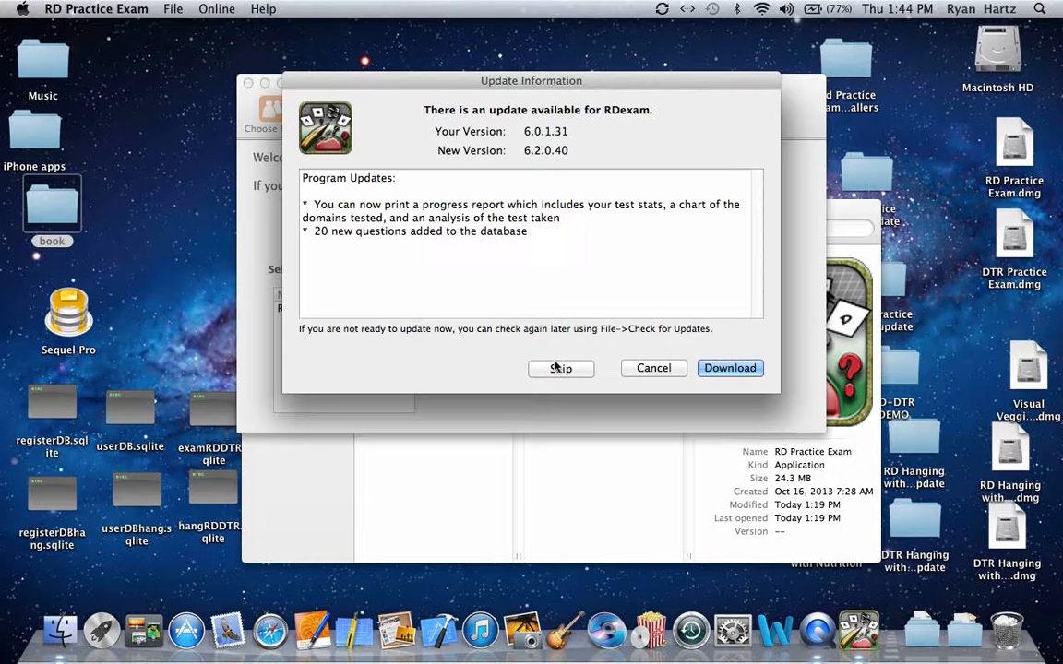
Skip the 6.2.0.40 update offer and glance at the File menu without choosing anything.
click(560, 367)
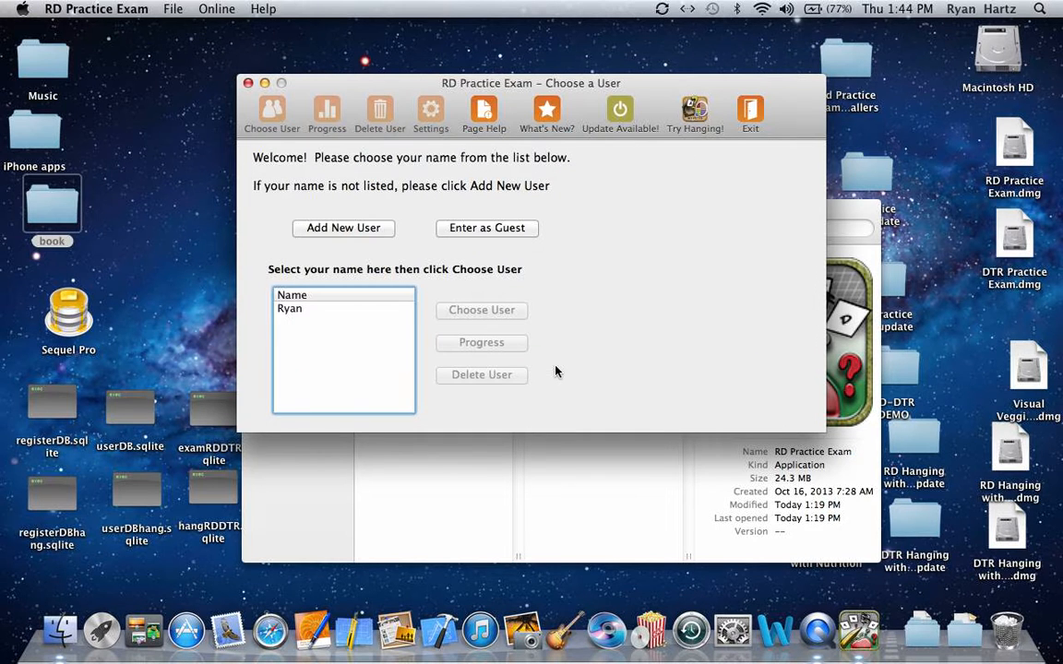
mouse_move(573, 267)
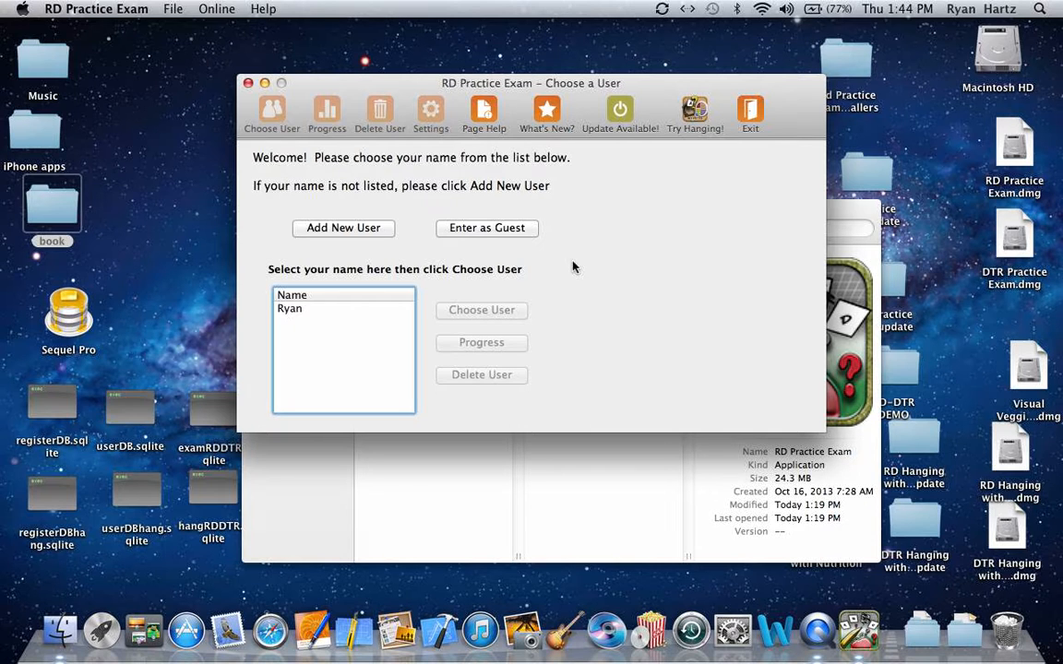
mouse_move(270, 39)
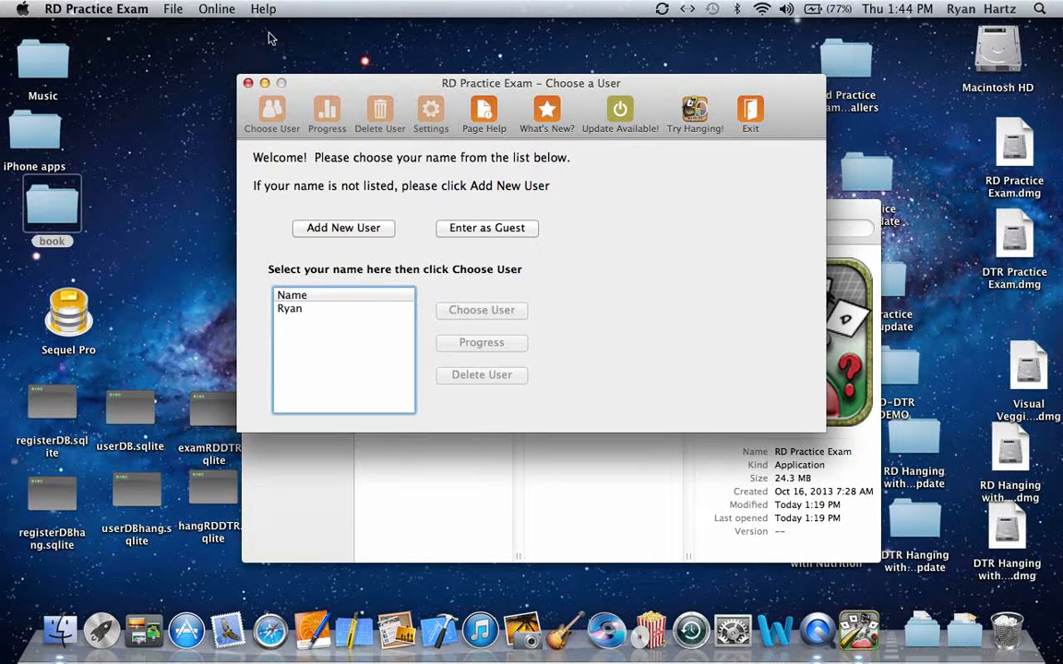
click(173, 9)
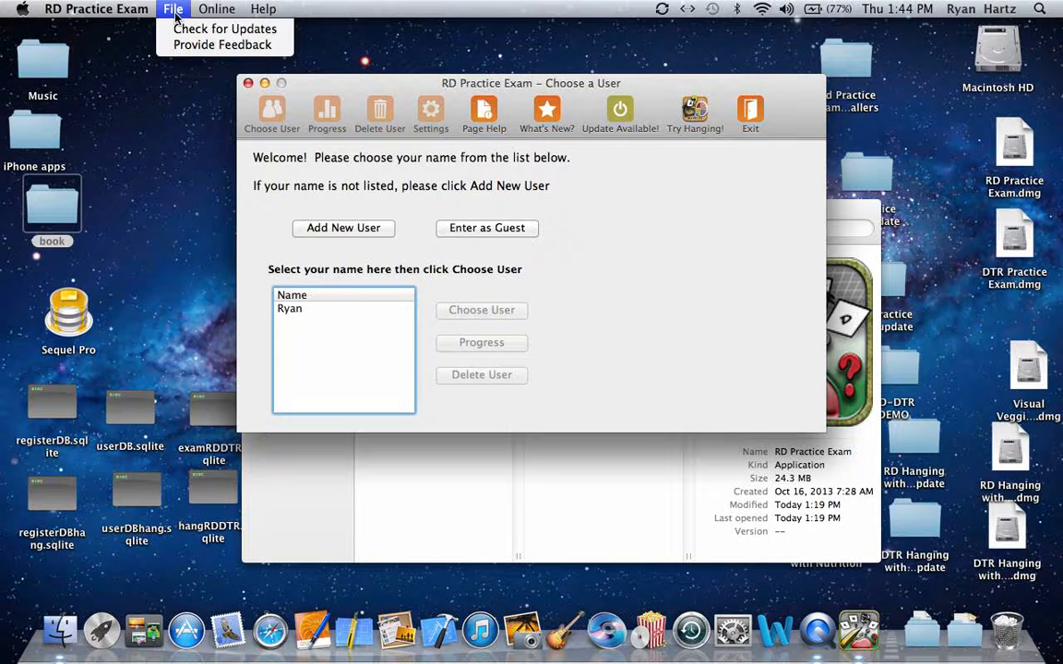
click(225, 28)
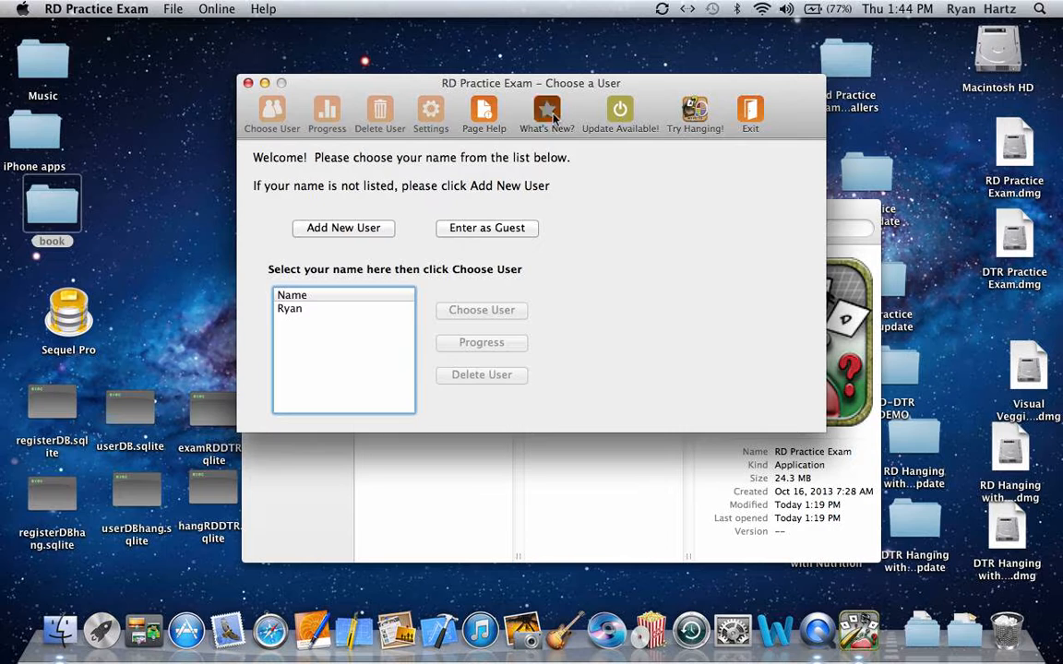
click(546, 111)
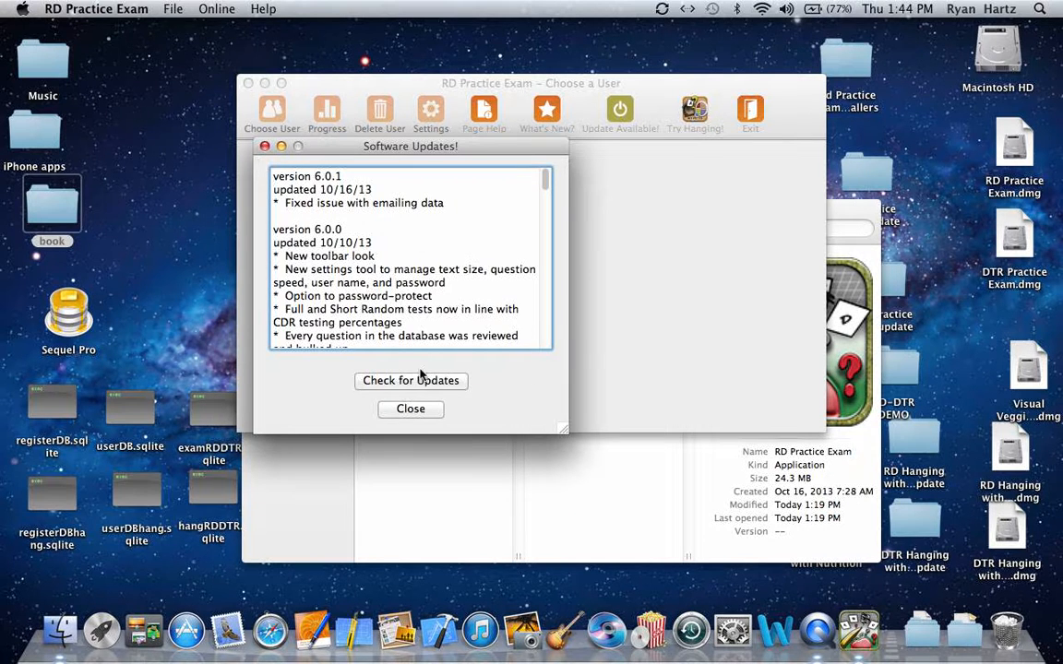
click(411, 380)
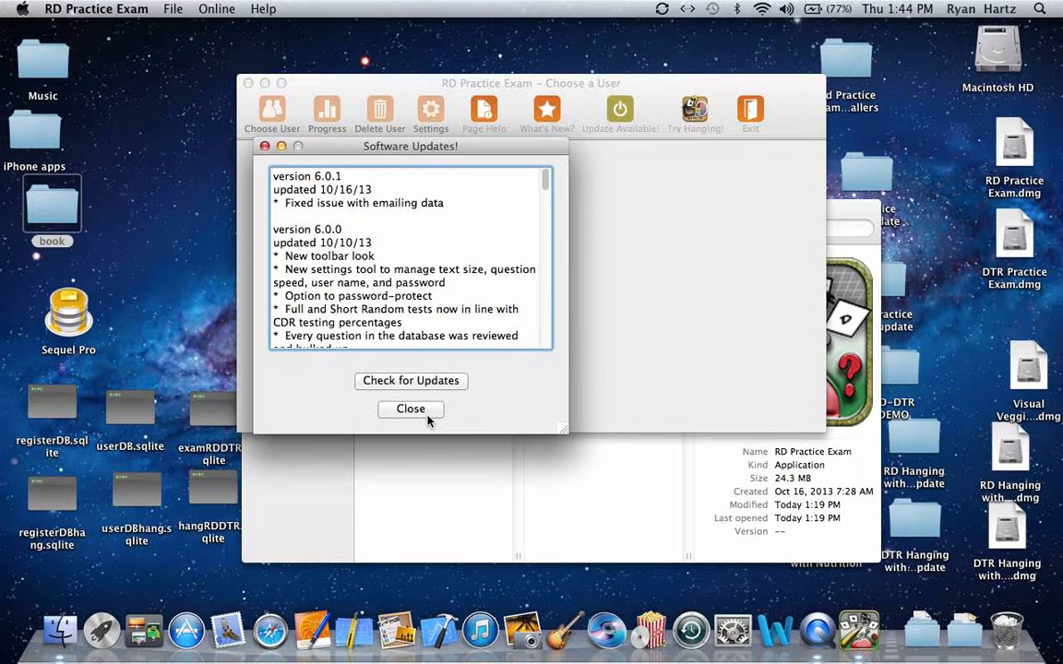
click(410, 409)
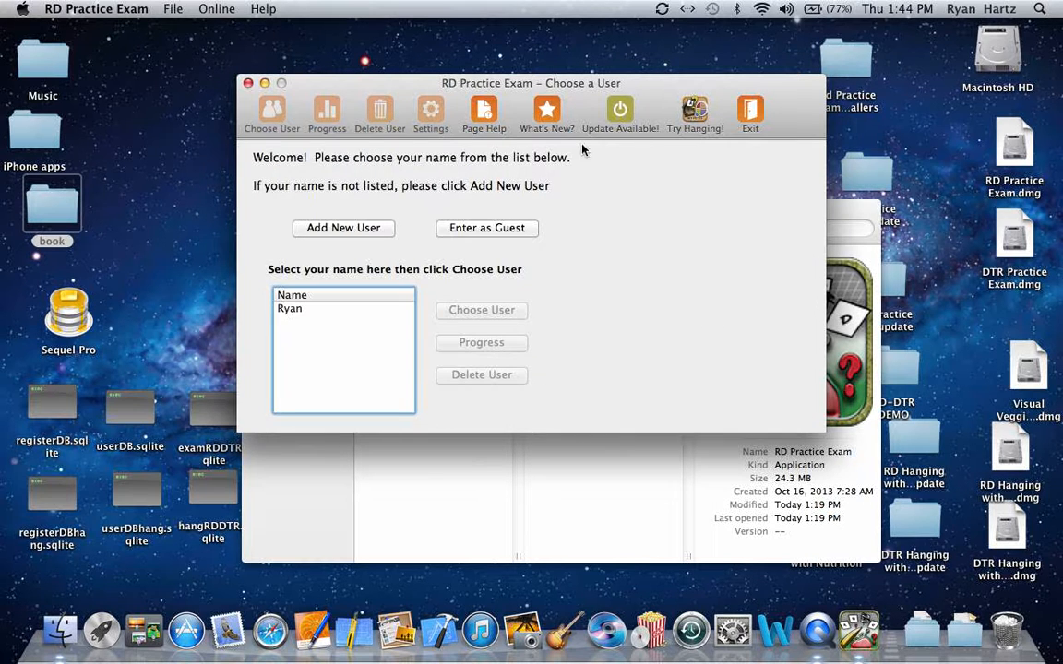
mouse_move(620, 110)
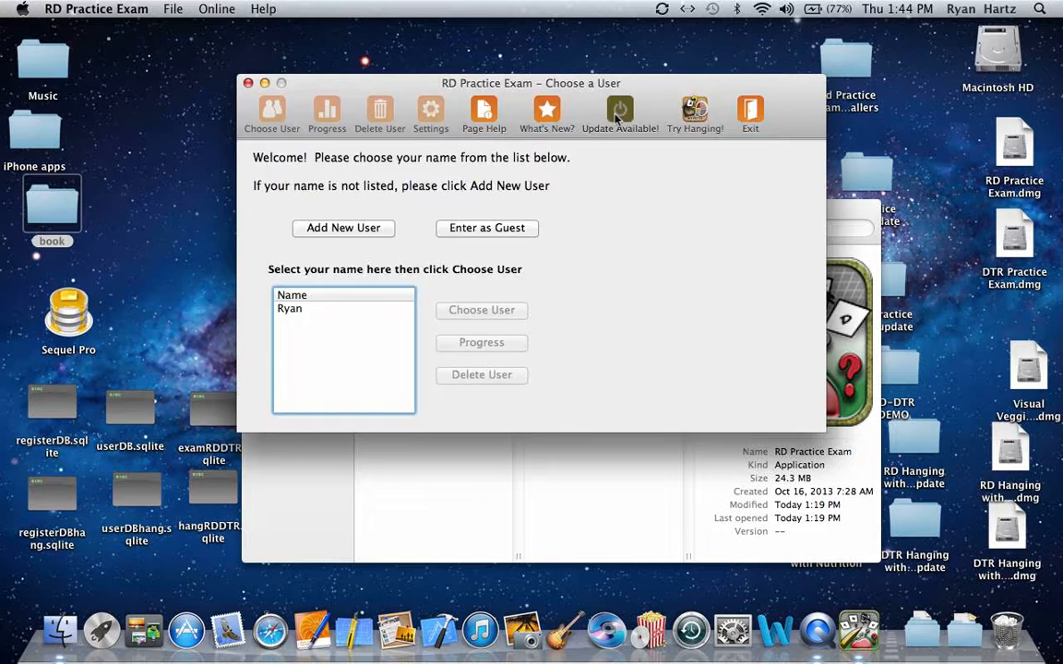
Reopen the update details and download the 6.2.0.40 update to completion.
click(620, 114)
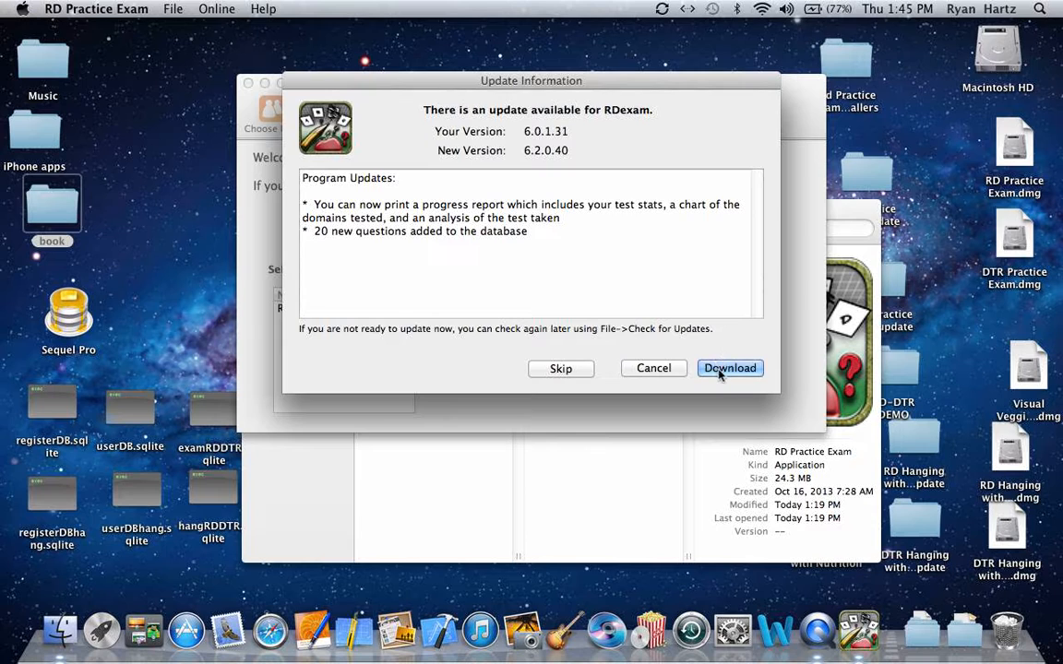
click(730, 367)
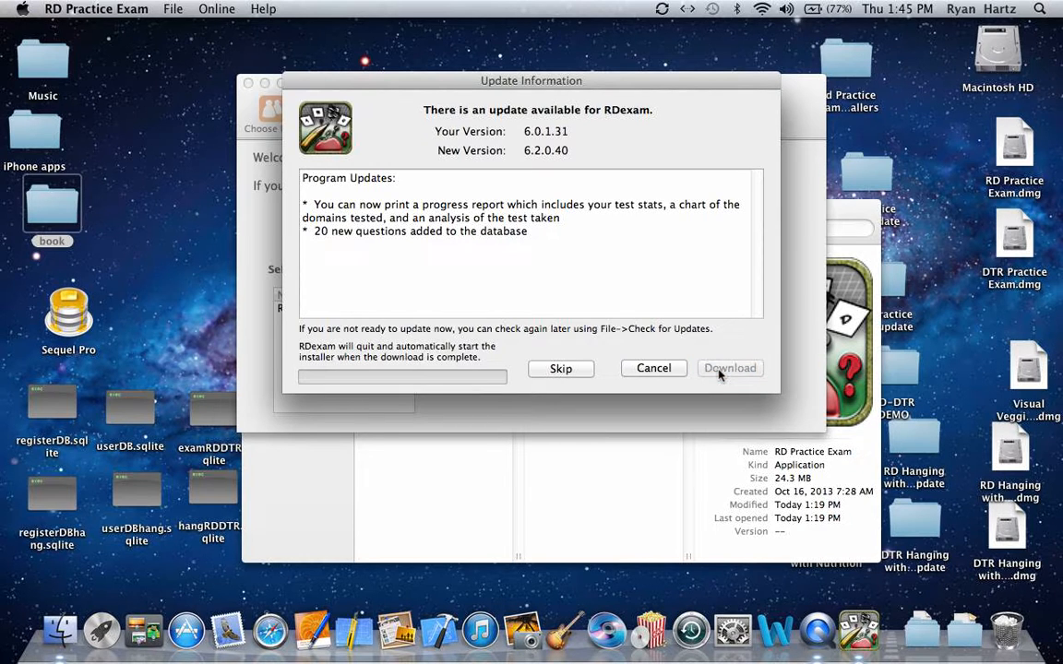
click(730, 368)
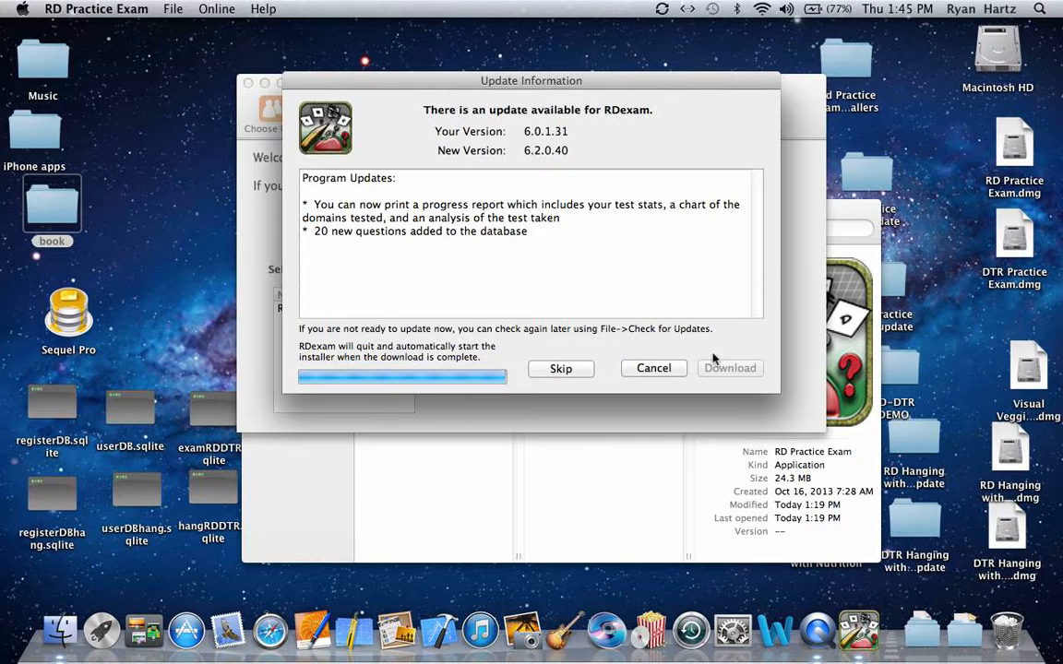
click(654, 367)
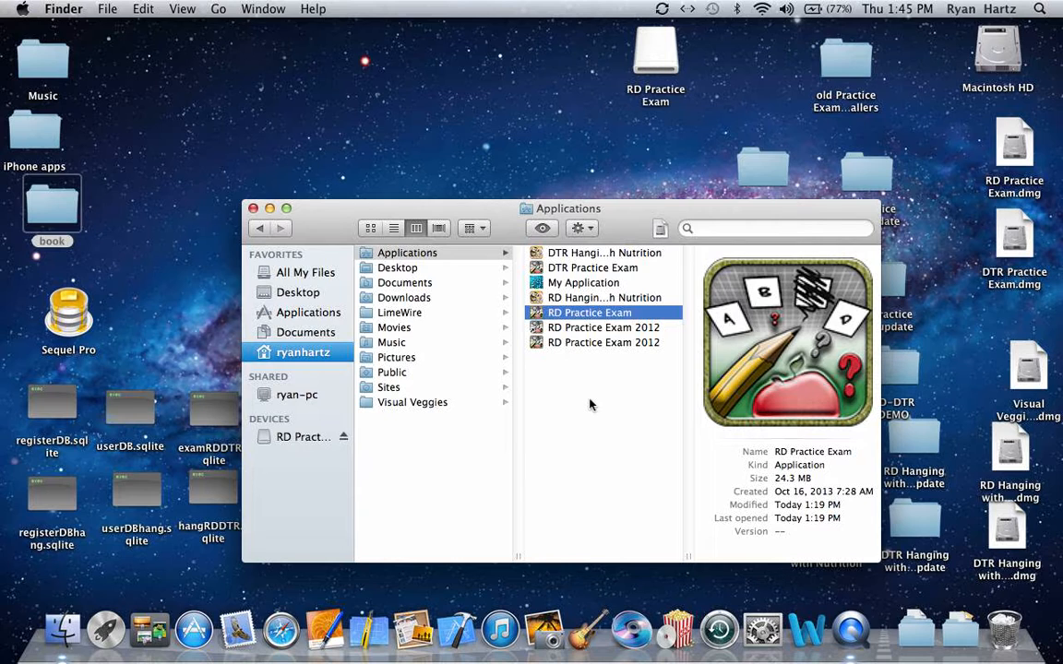
mouse_move(605, 303)
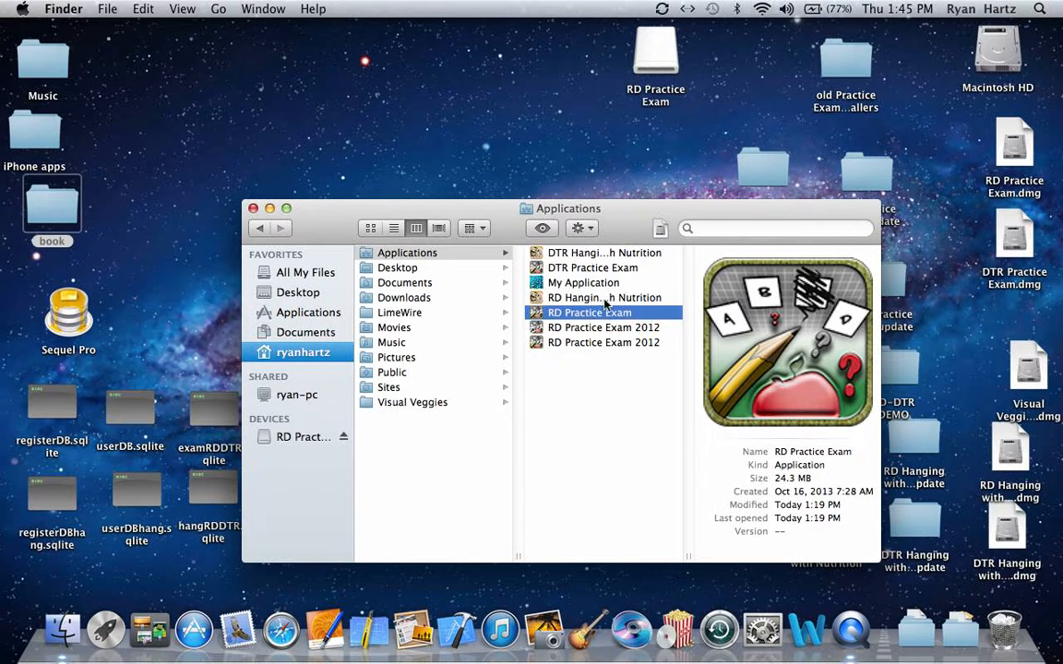
mouse_move(609, 145)
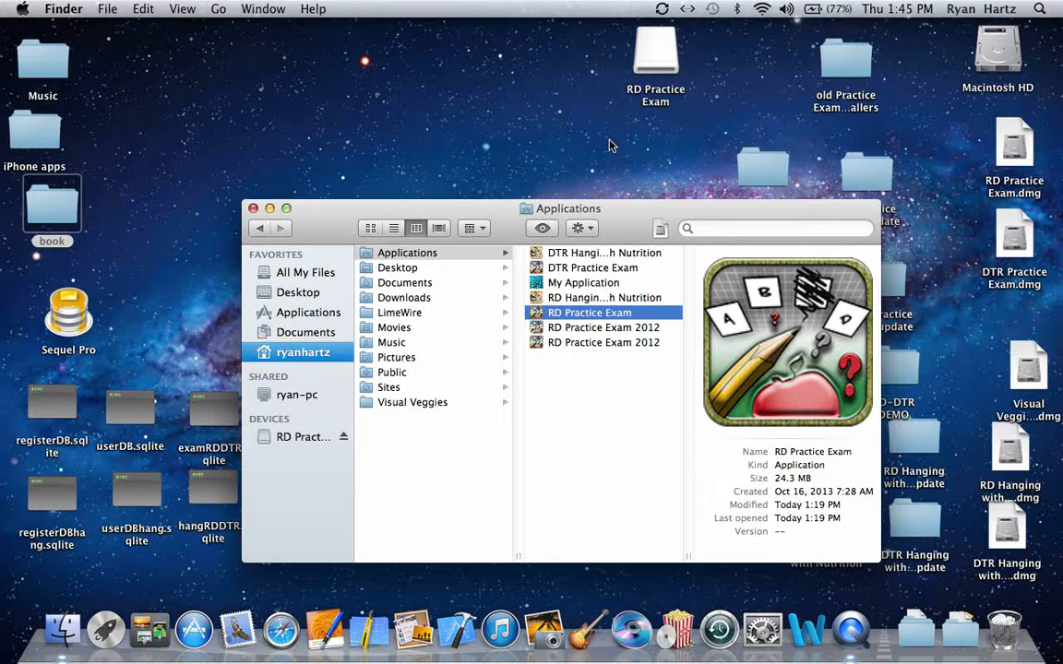
mouse_move(669, 110)
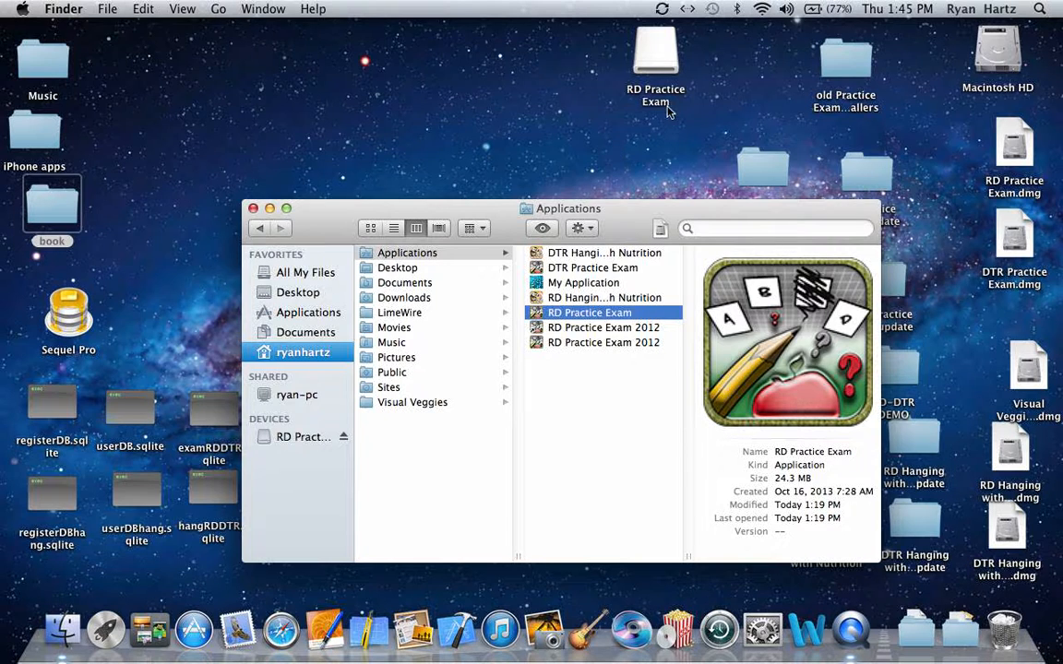
mouse_move(669, 110)
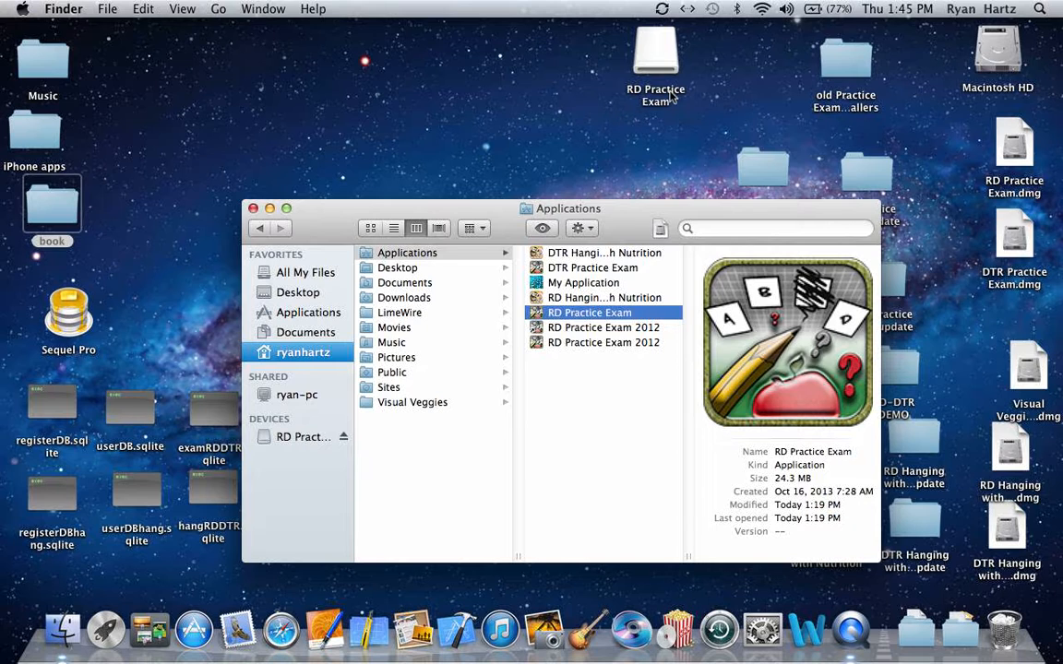
mouse_move(635, 121)
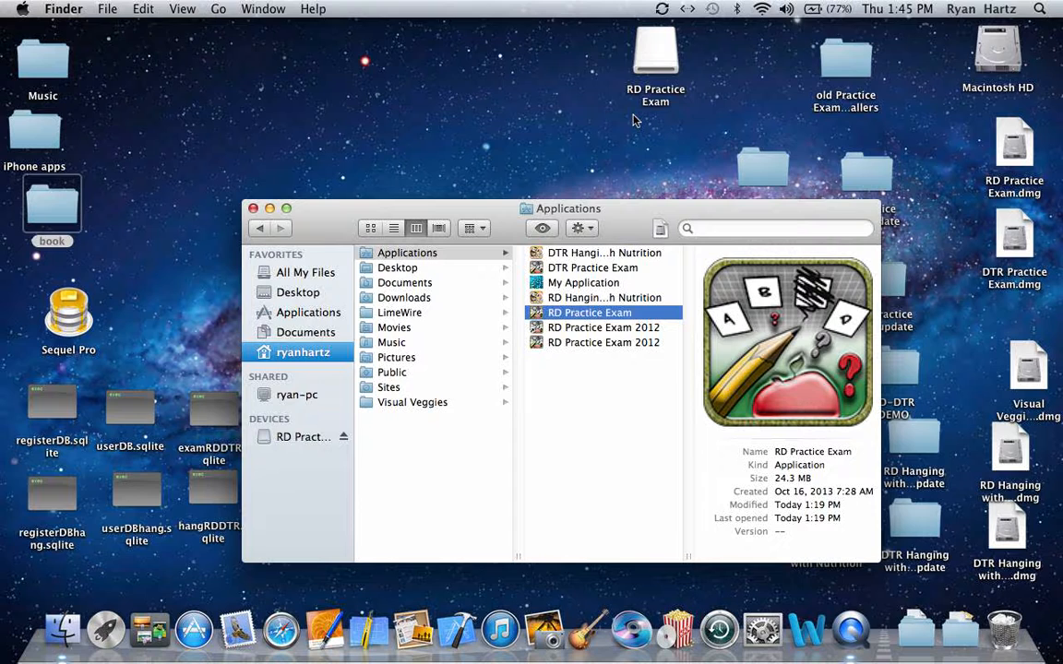
mouse_move(643, 111)
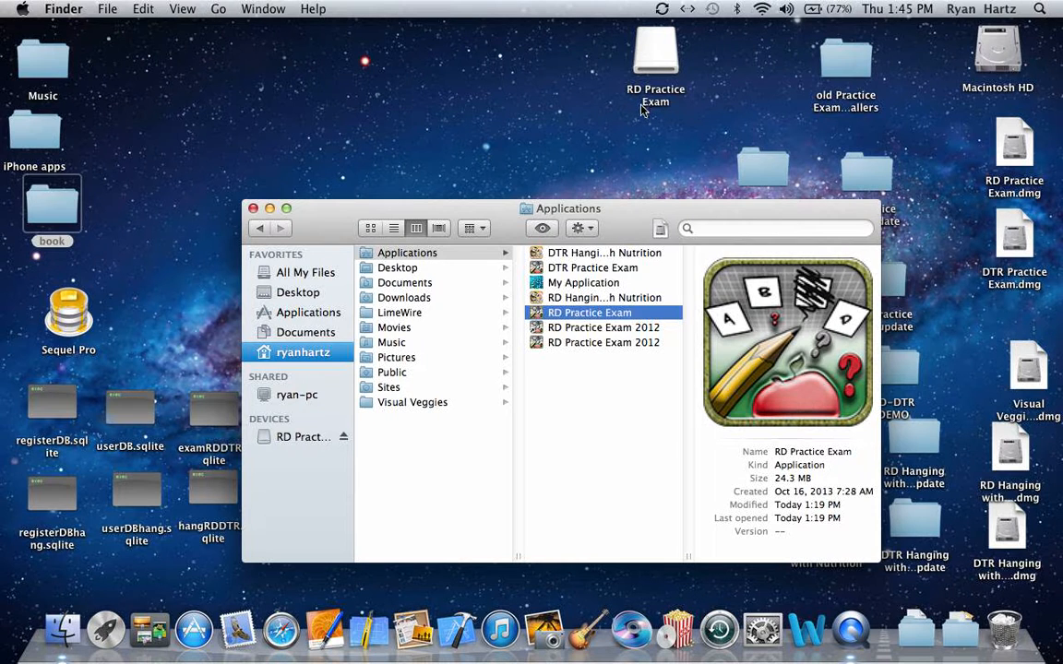
mouse_move(358, 469)
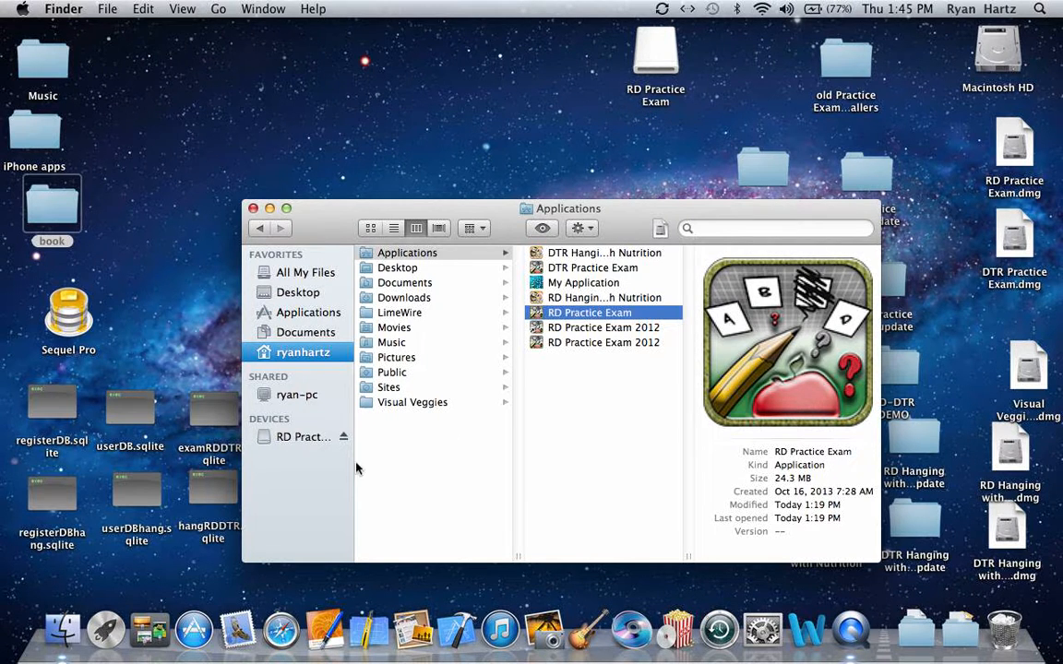
mouse_move(307, 452)
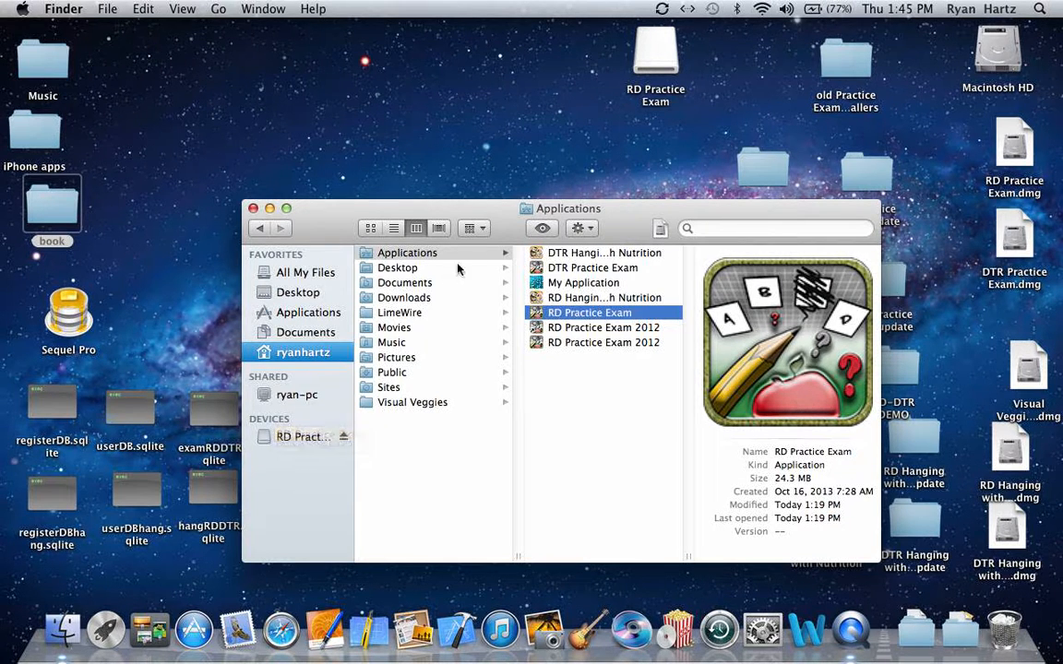
mouse_move(658, 59)
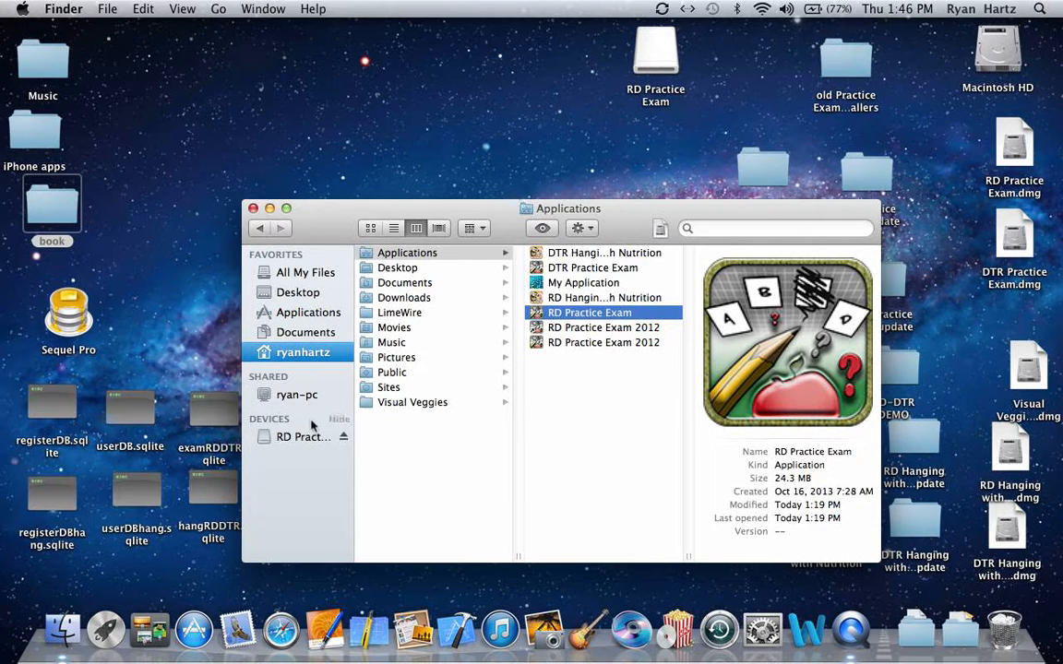
Open the mounted RD Practice Exam volume to reveal RD Practice Exam.mpkg.
click(303, 436)
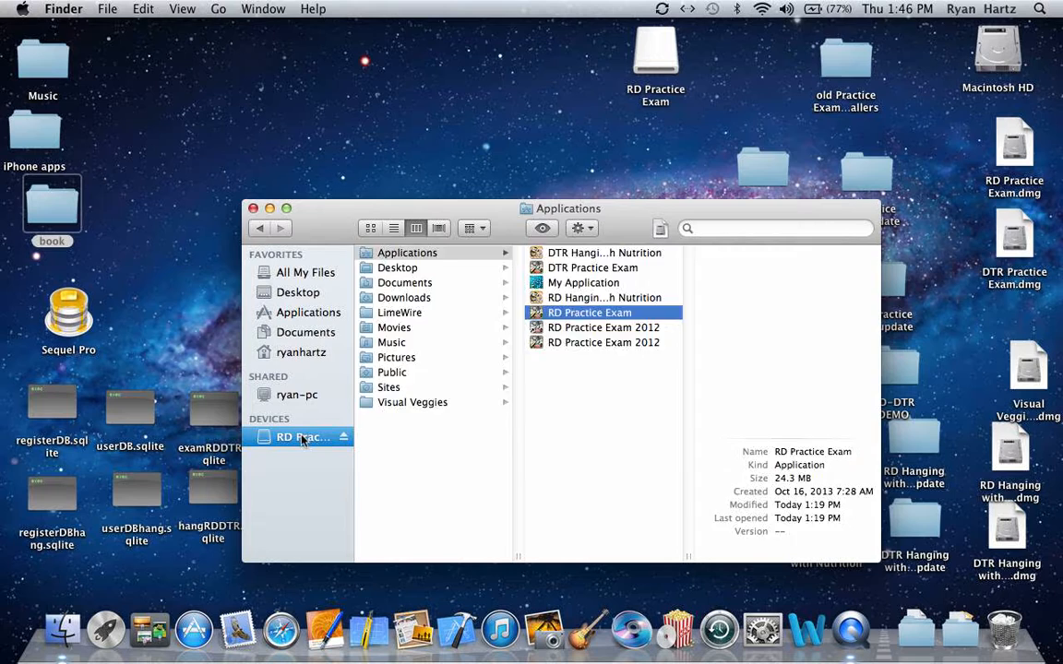
click(303, 436)
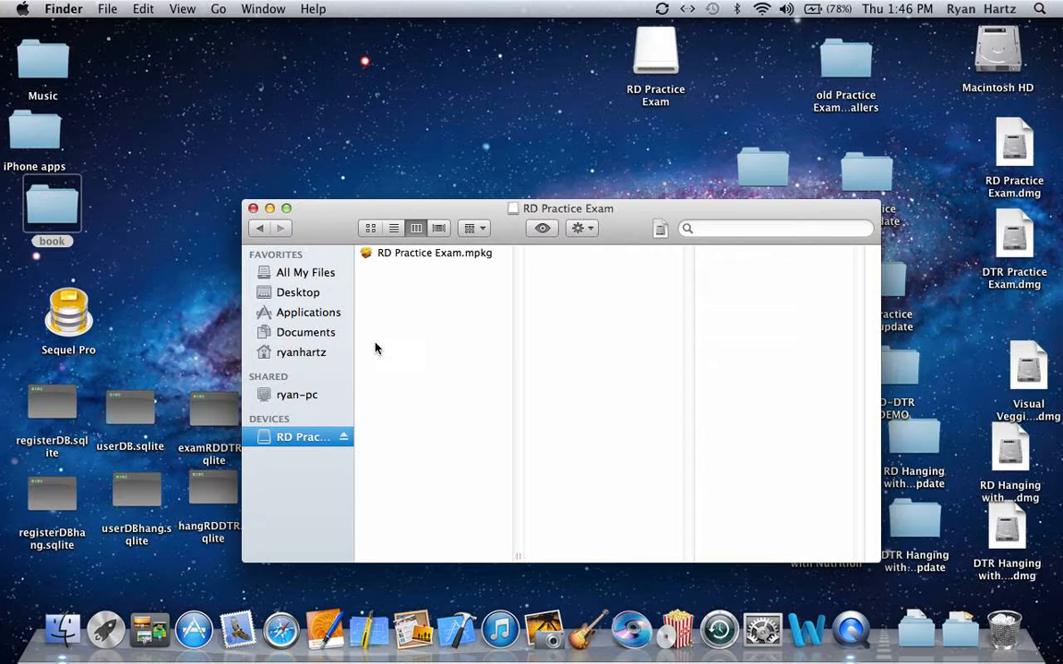
mouse_move(408, 313)
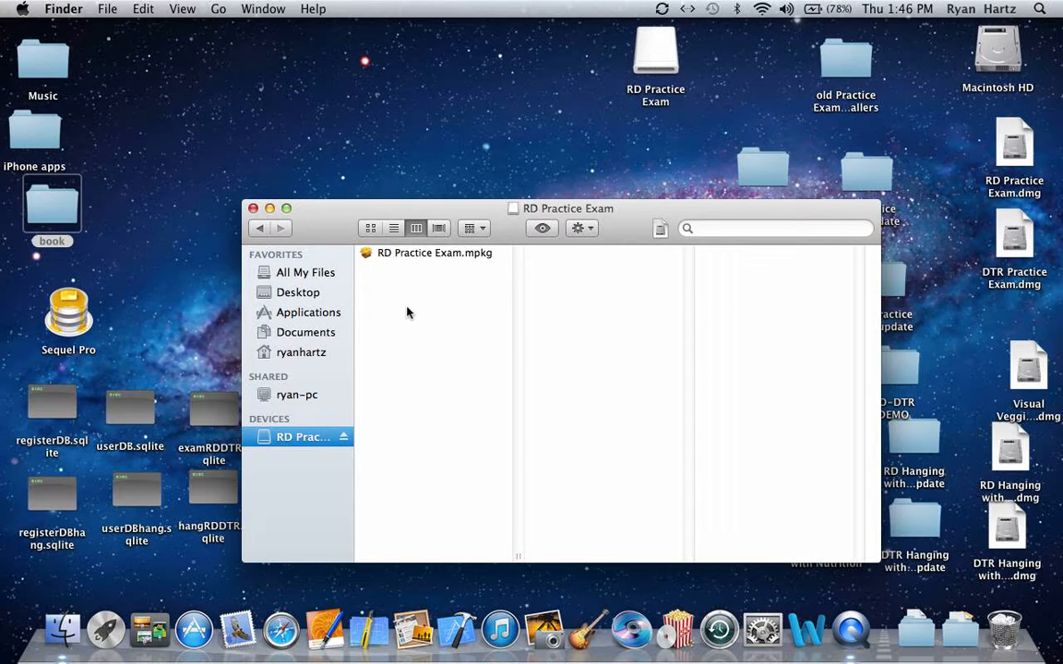
mouse_move(408, 256)
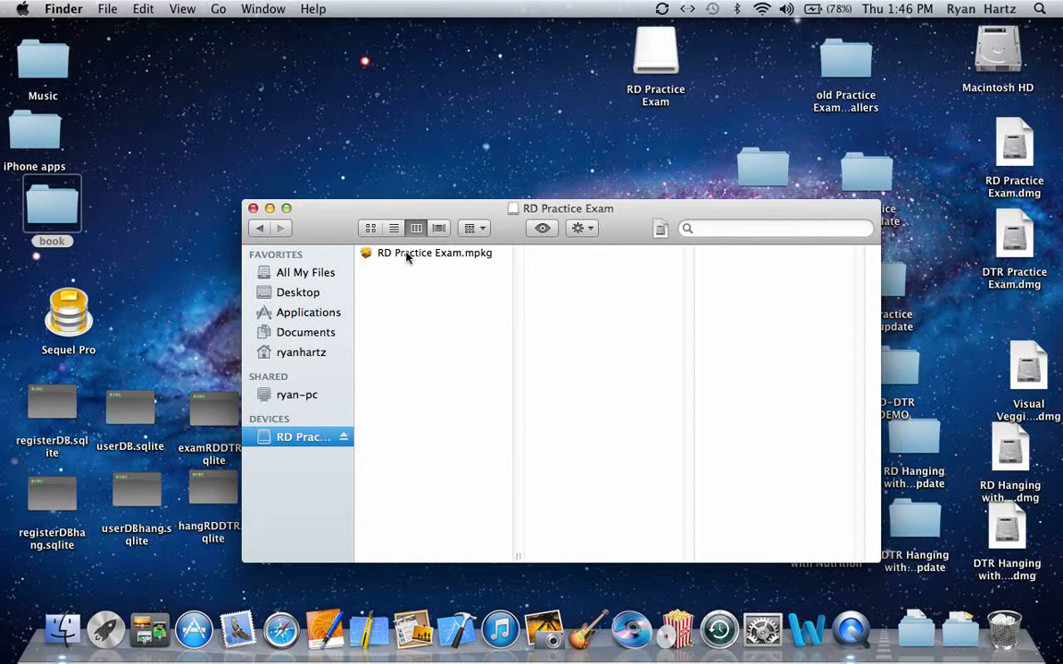
Run RD Practice Exam.mpkg as a standard install on Macintosh HD, then close Installer.
double_click(434, 253)
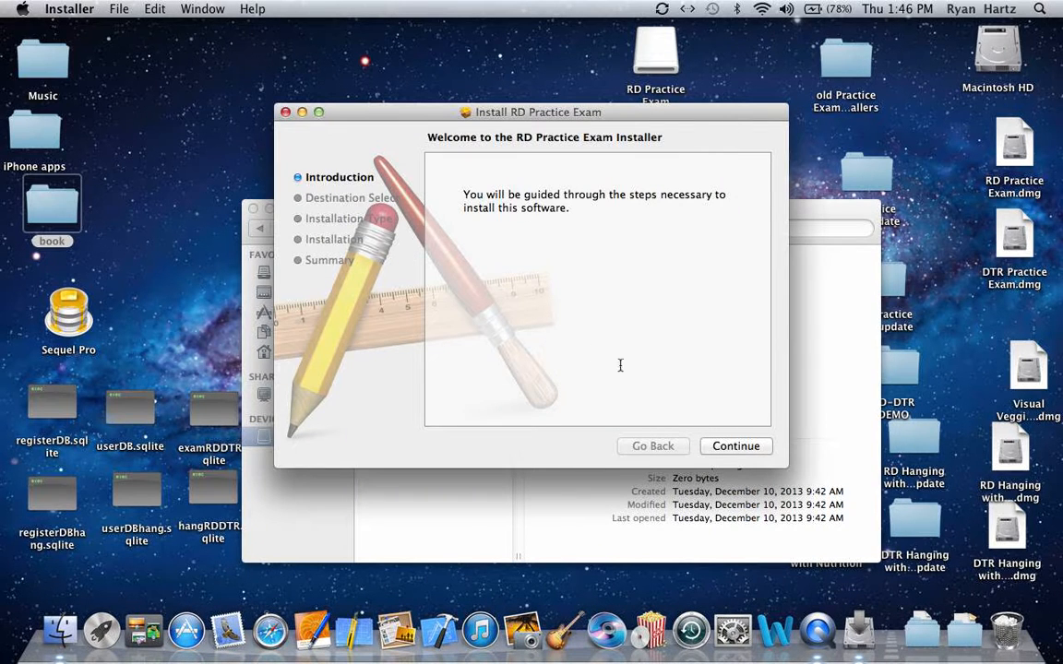
click(735, 445)
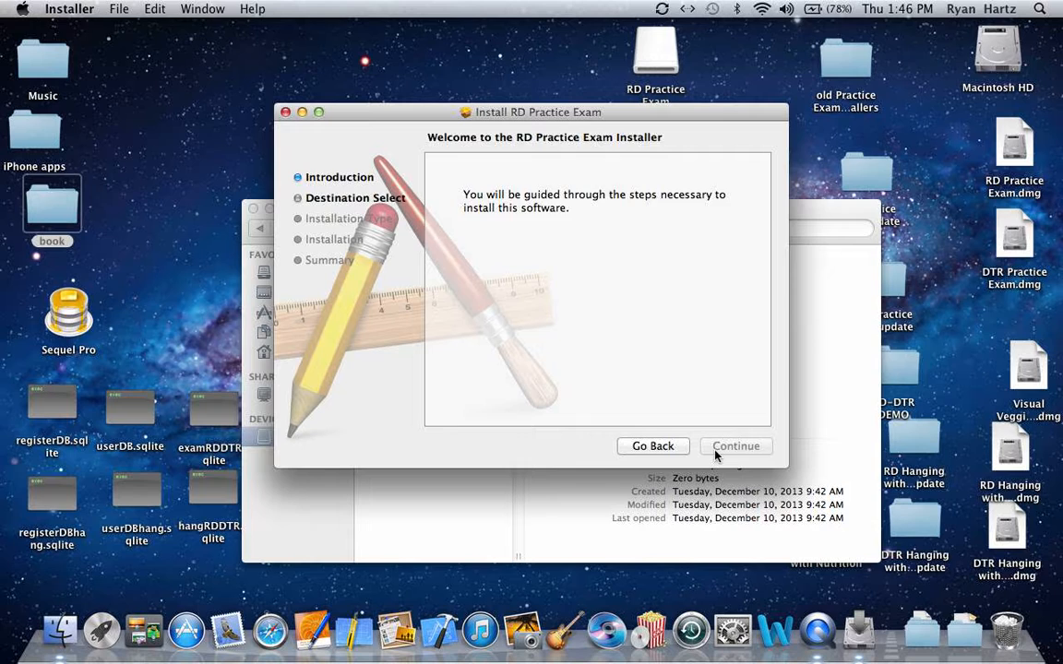
click(735, 445)
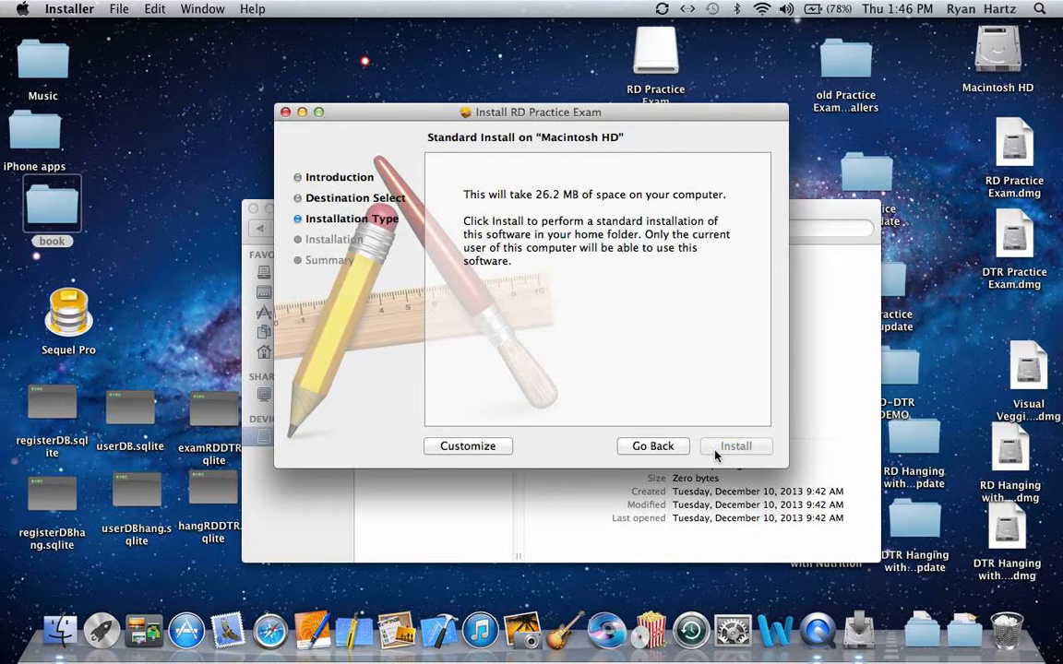
click(736, 446)
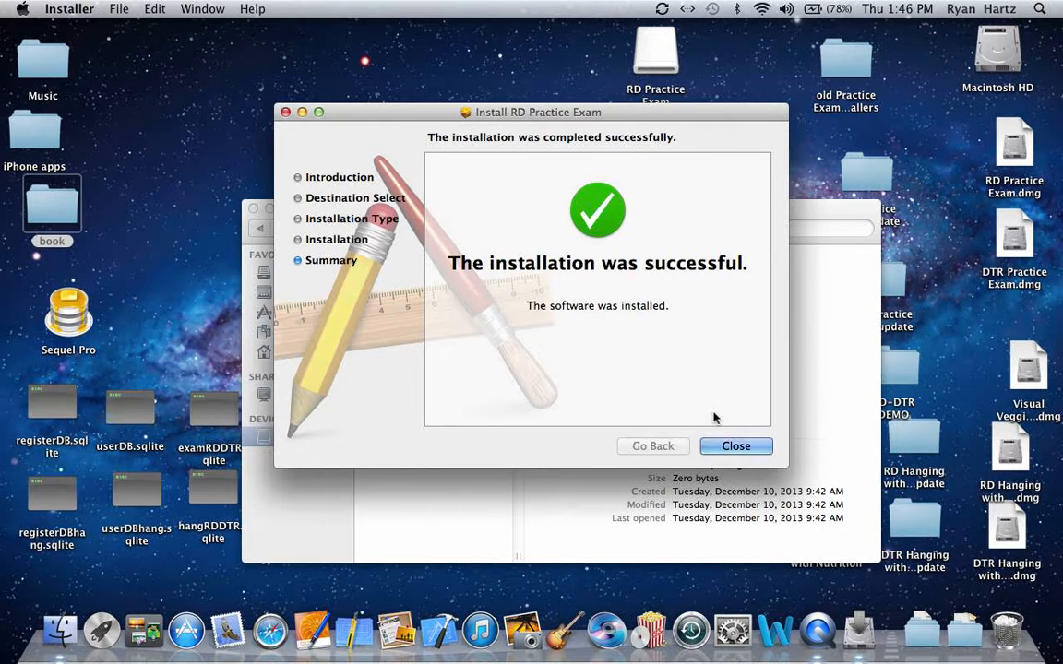
click(736, 445)
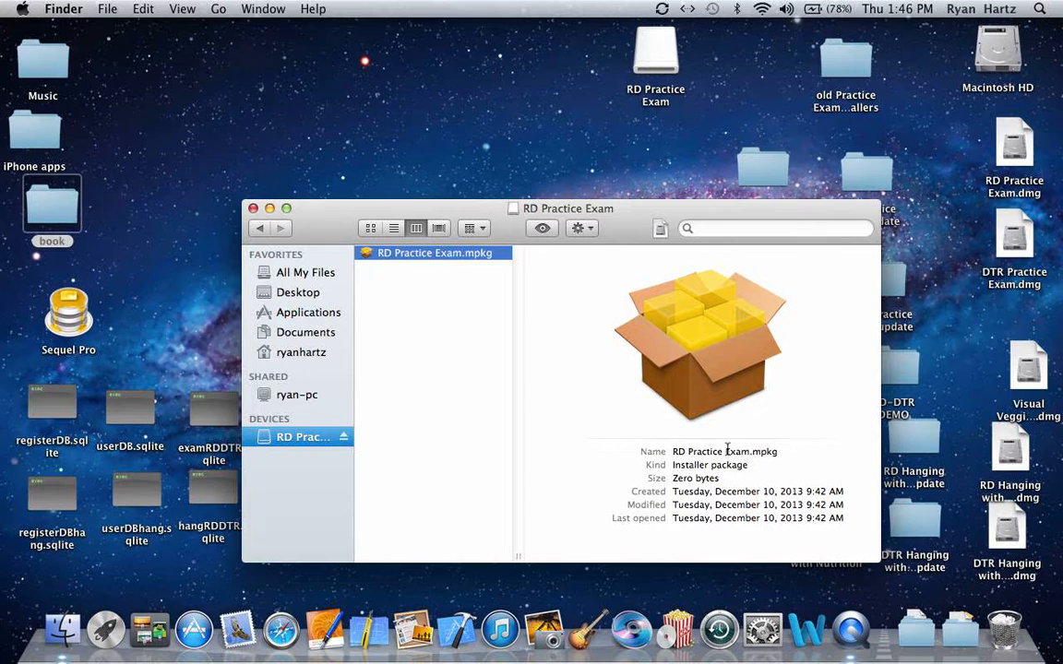
mouse_move(322, 361)
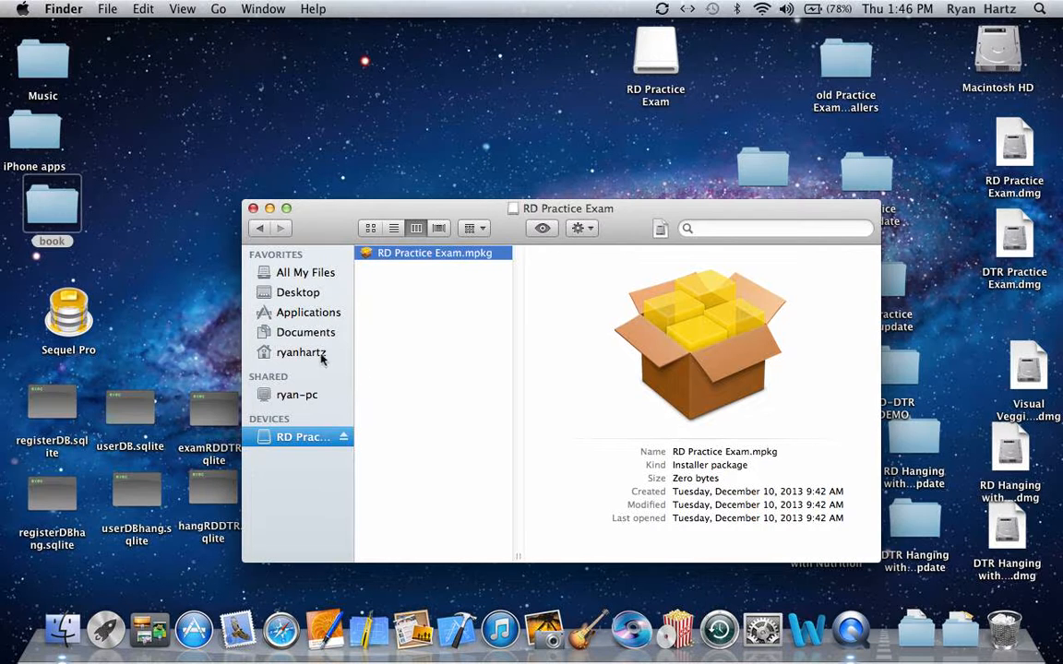
Launch the updated RD Practice Exam from the home Applications folder.
click(301, 353)
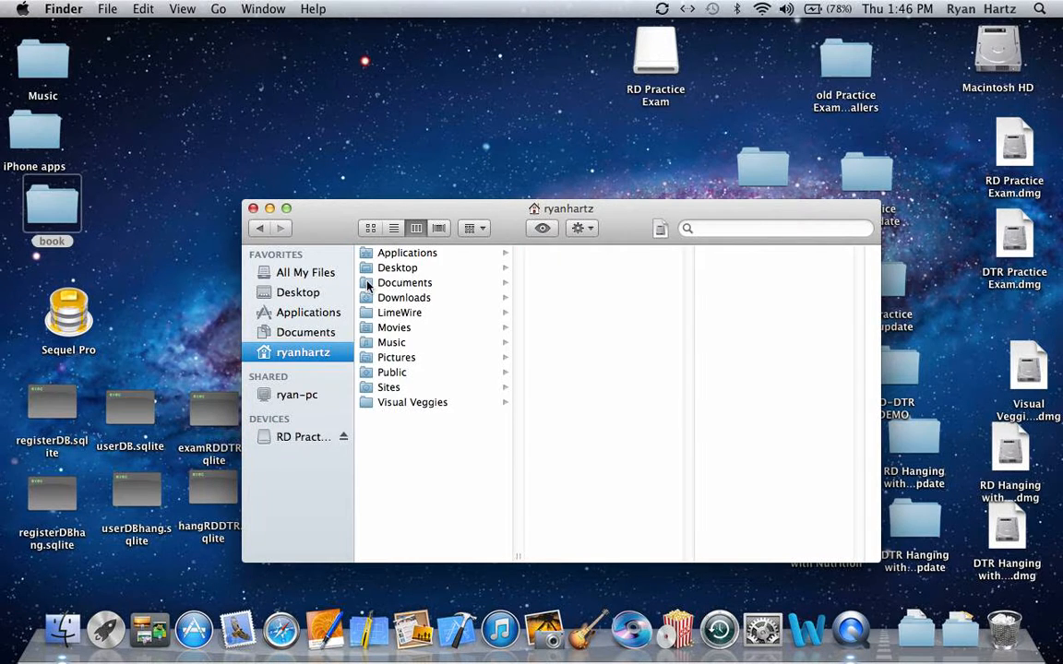
click(407, 252)
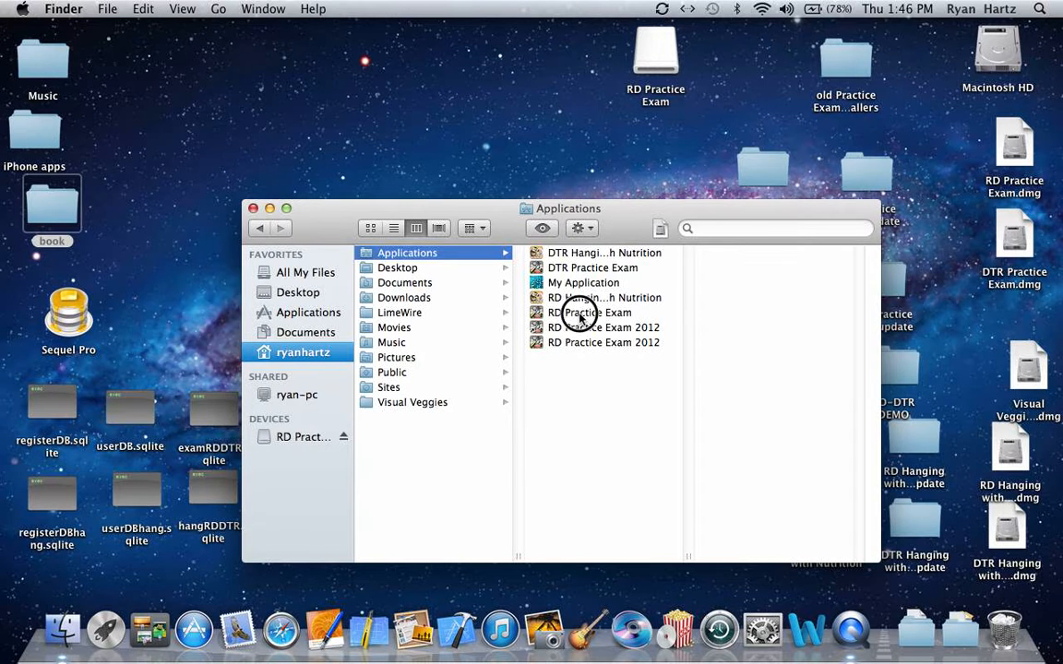
click(591, 312)
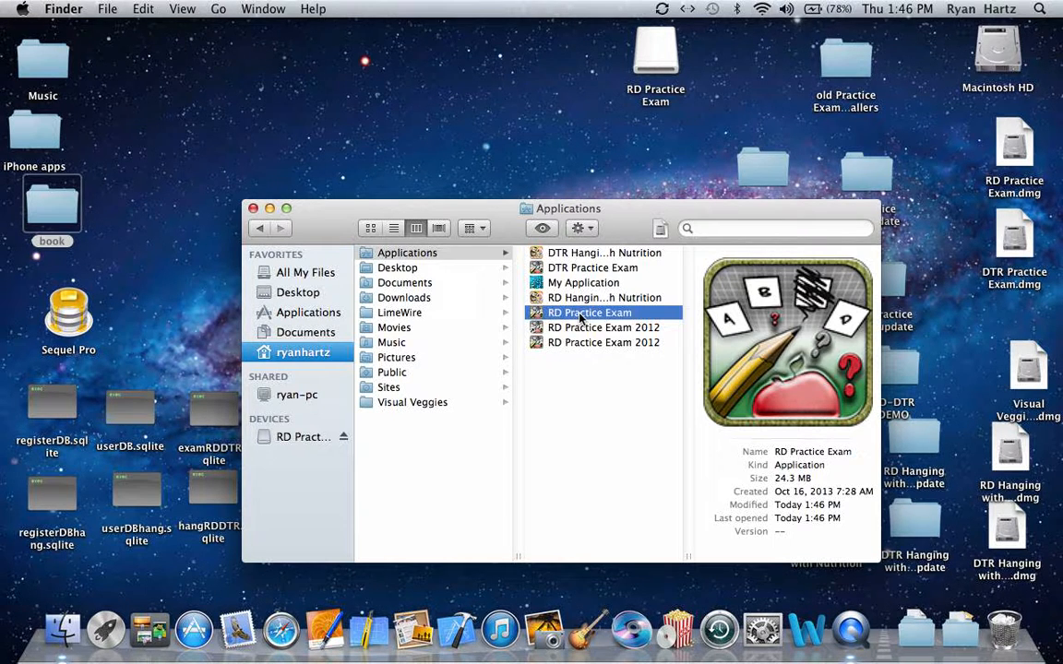
double_click(590, 312)
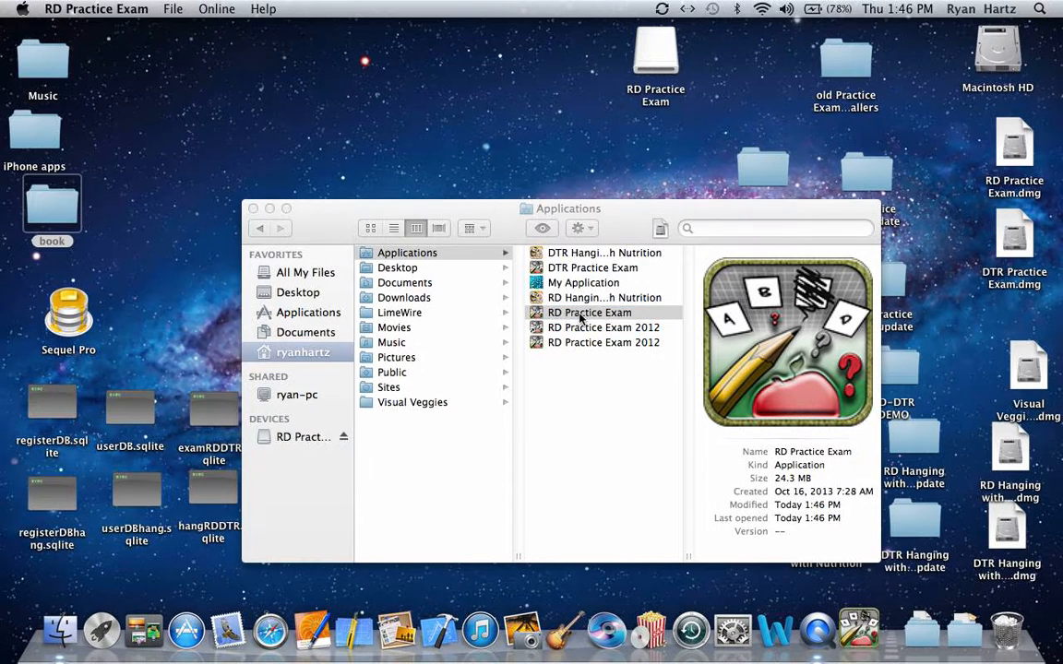
Open the updated app to its Choose a User window with a grayed Up To Date icon.
double_click(588, 312)
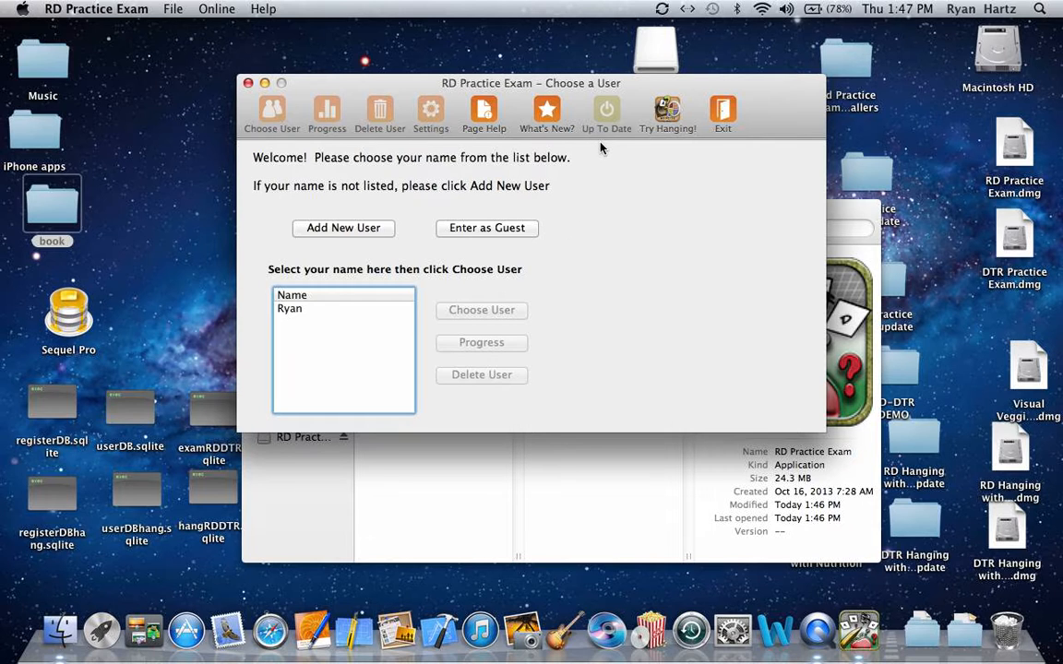
mouse_move(613, 138)
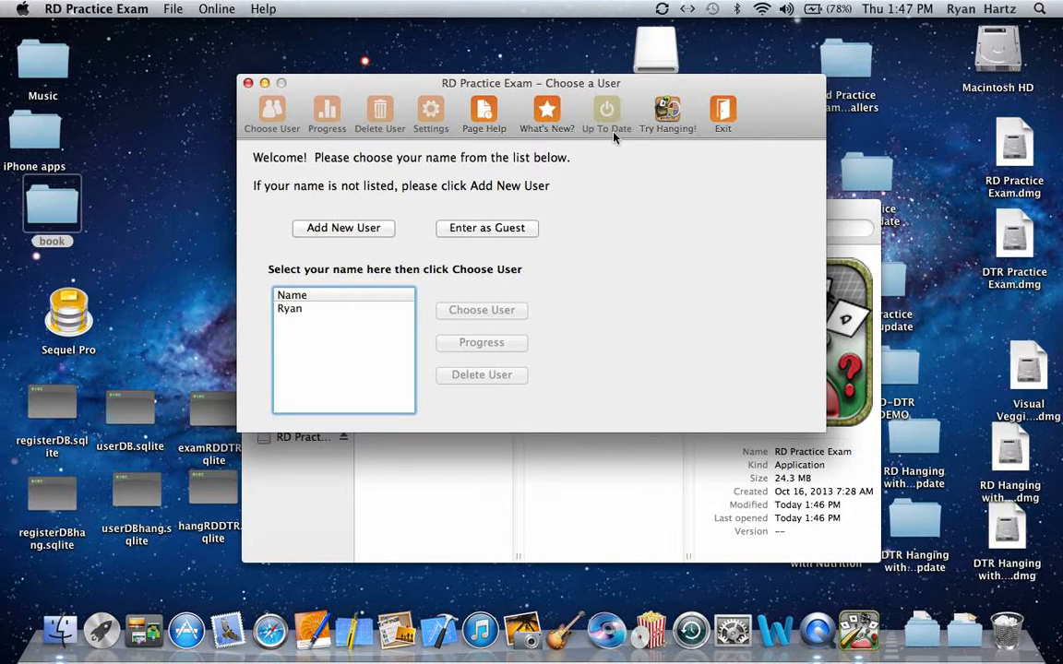
mouse_move(602, 185)
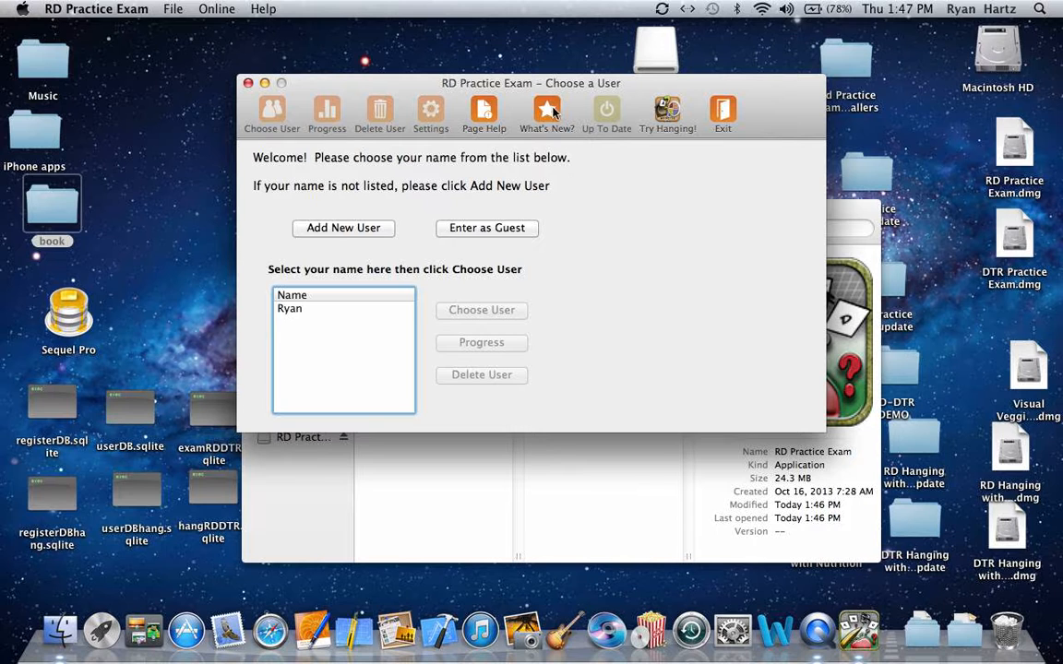
Check for updates in What's New?, dismiss the most-recent-version alert, and close the notes.
click(546, 111)
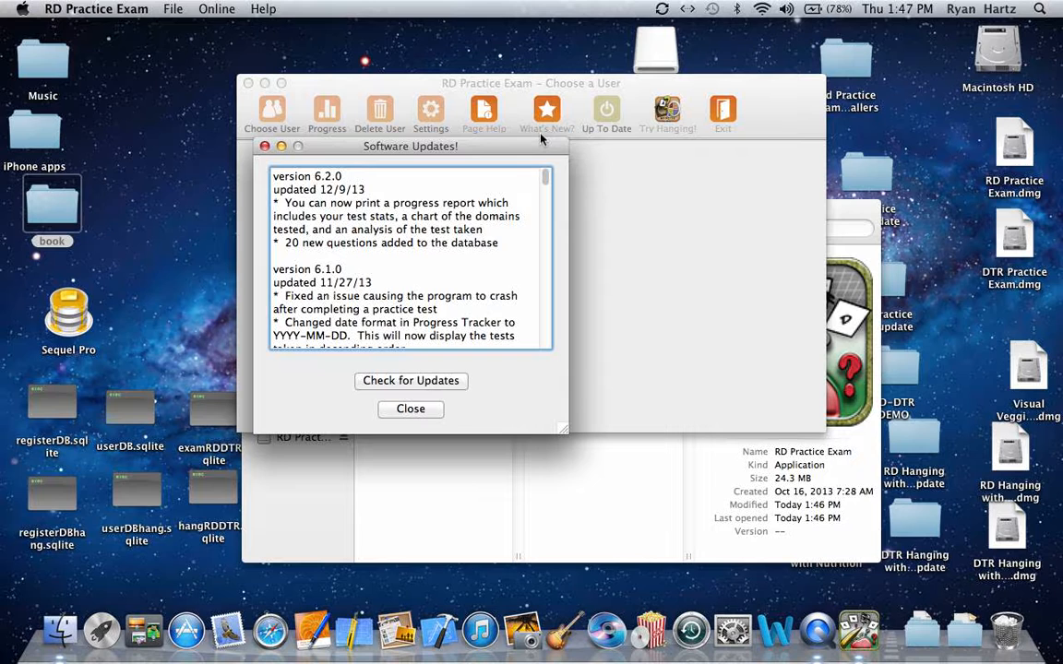
mouse_move(399, 273)
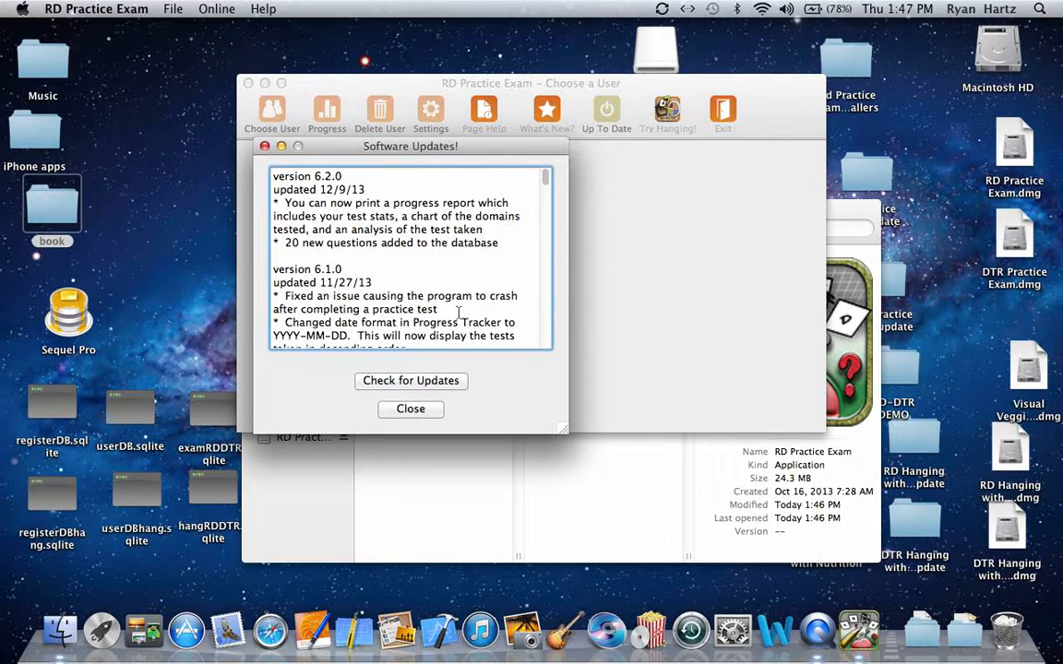
click(410, 380)
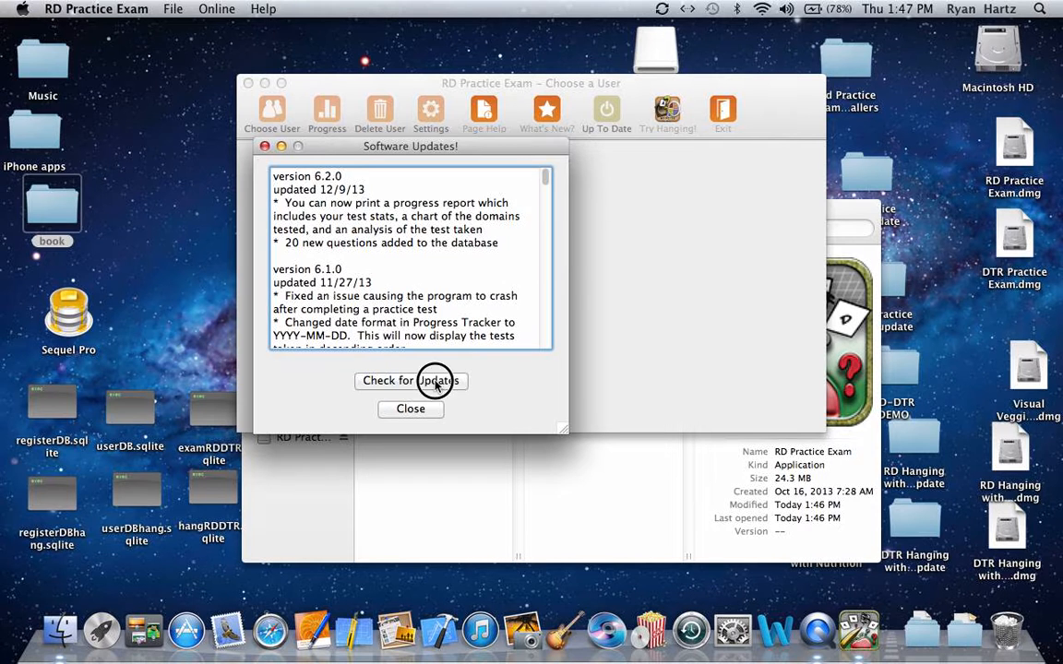
click(410, 380)
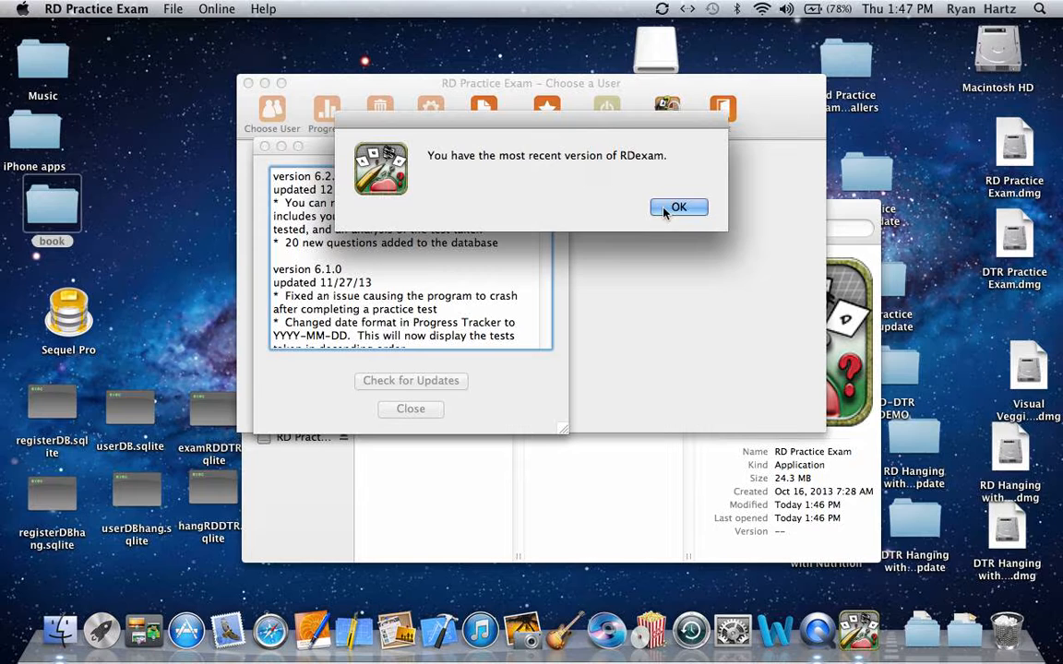
click(679, 206)
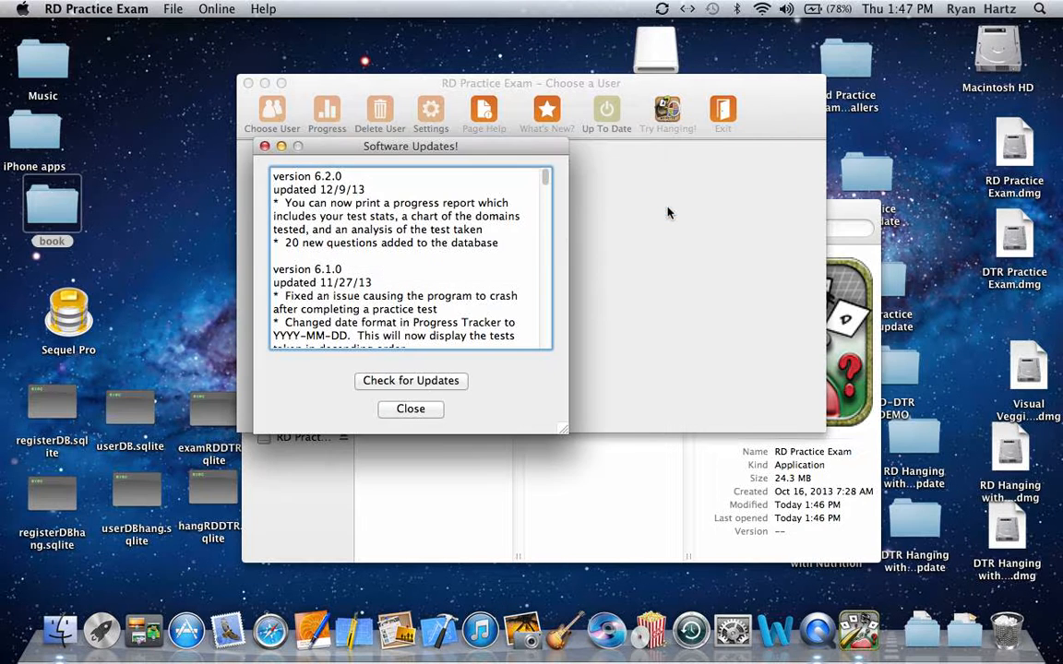
mouse_move(411, 415)
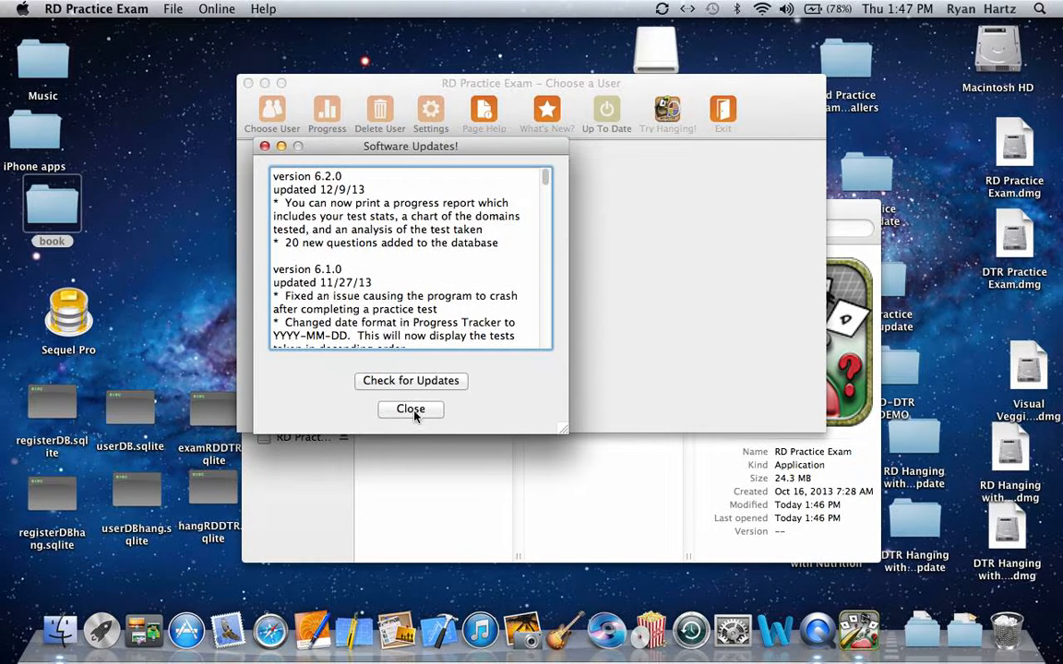
click(409, 408)
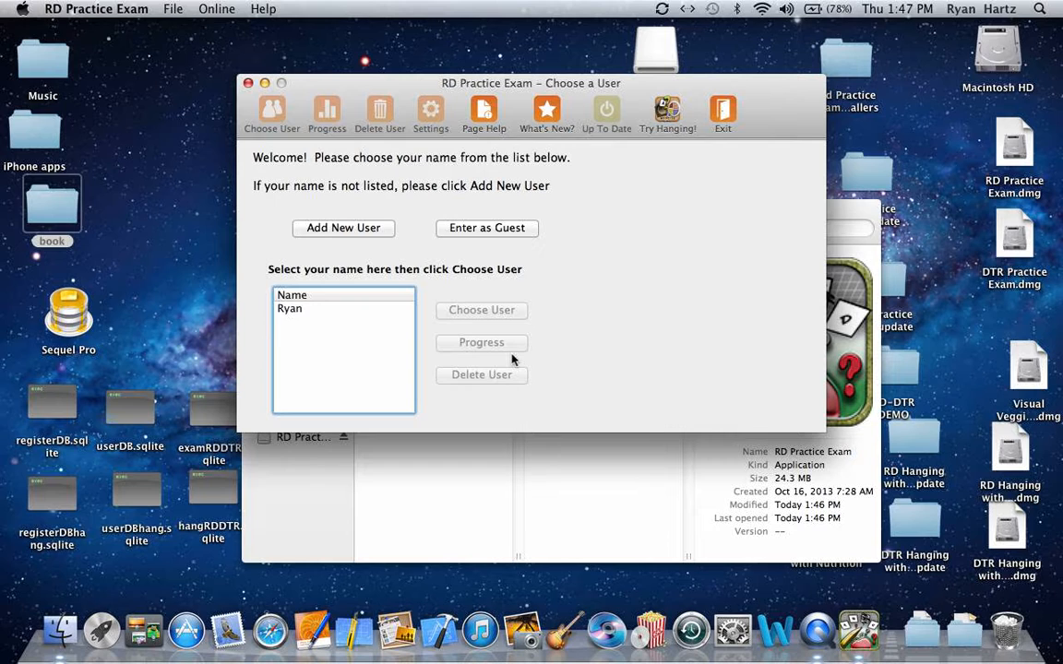